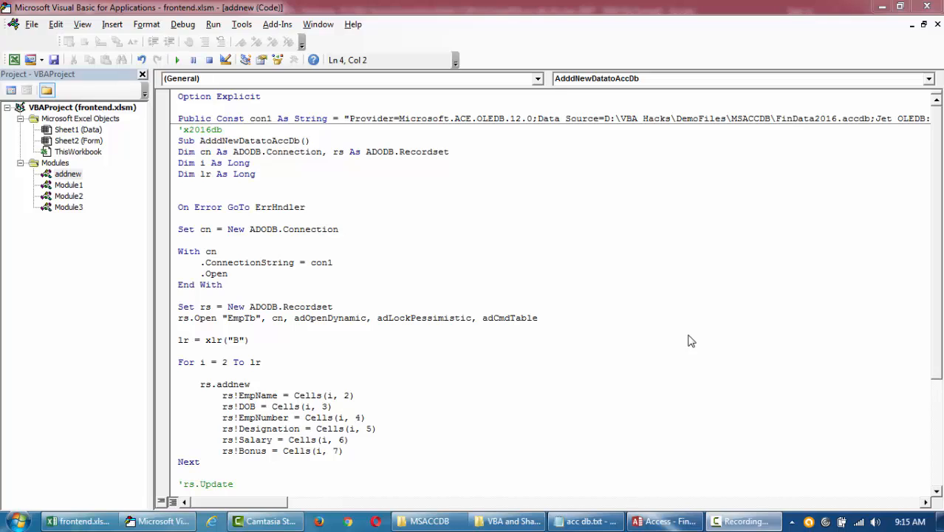
mouse_move(644, 427)
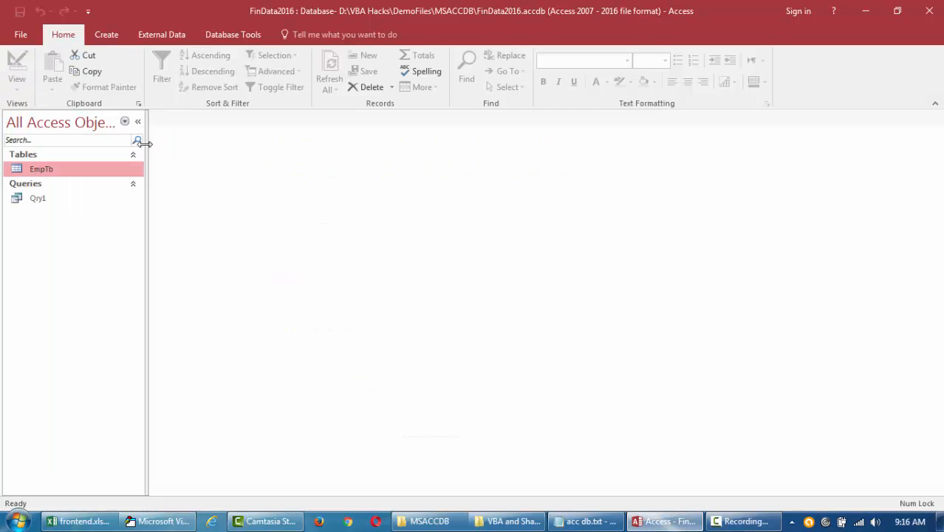
Step: Open the EmpTb table in Datasheet View and select all 22 employee records
double_click(41, 168)
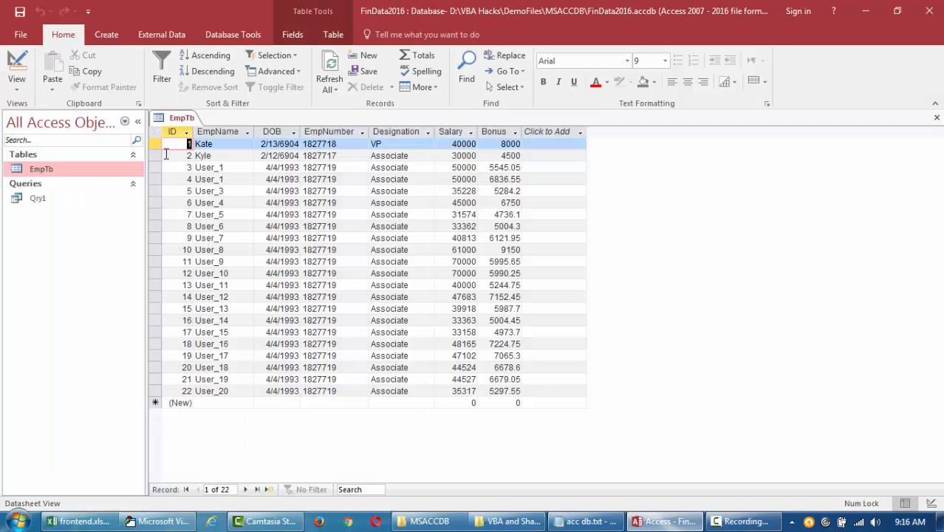
left_click(156, 131)
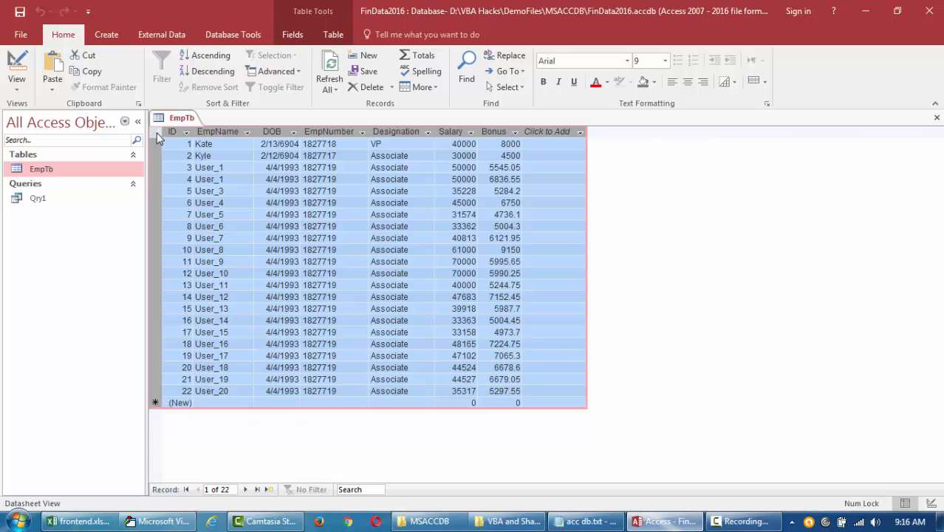
mouse_move(80, 159)
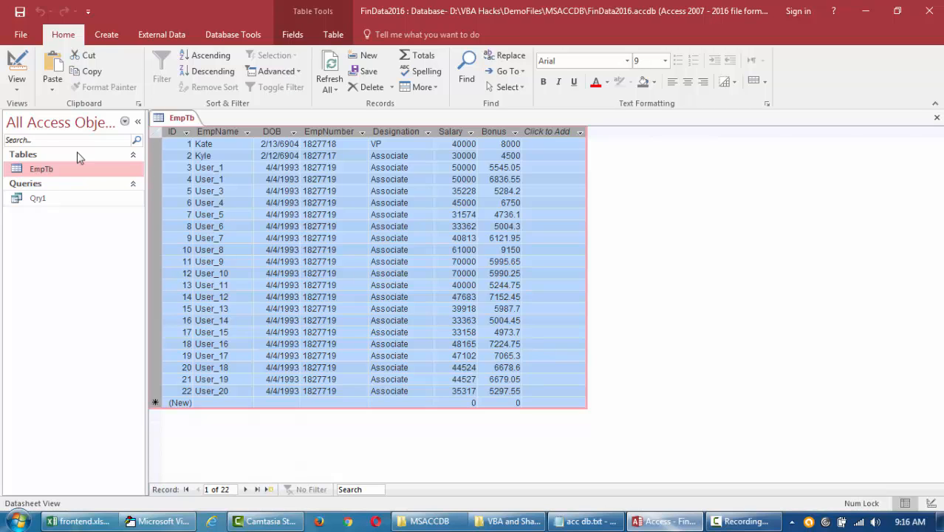
mouse_move(176, 227)
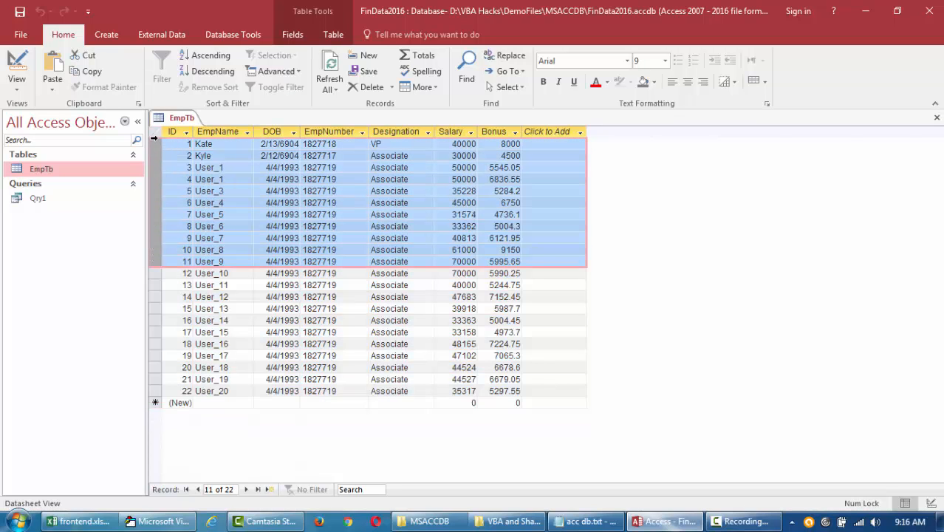
Step: Start a new query design on EmpTb with EmpName, EmpNumber, Salary and Bonus fields
left_click(106, 34)
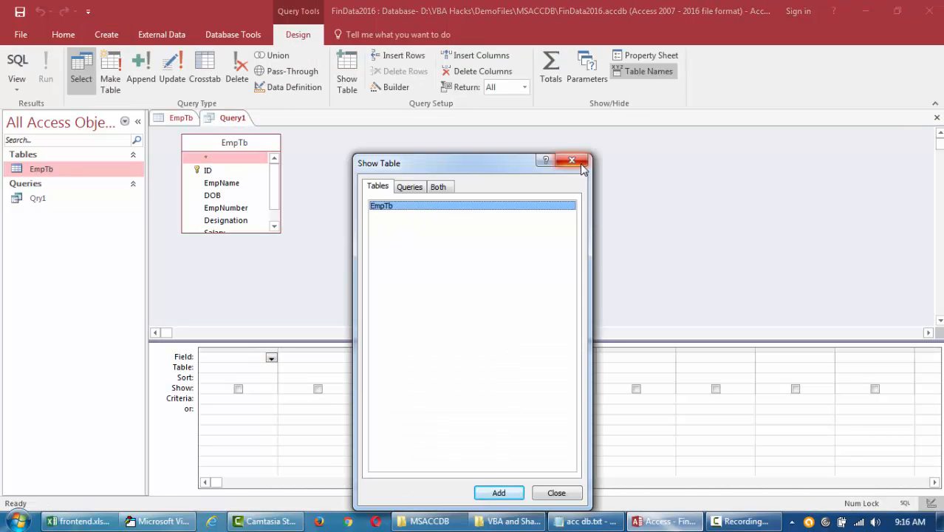
left_click(572, 159)
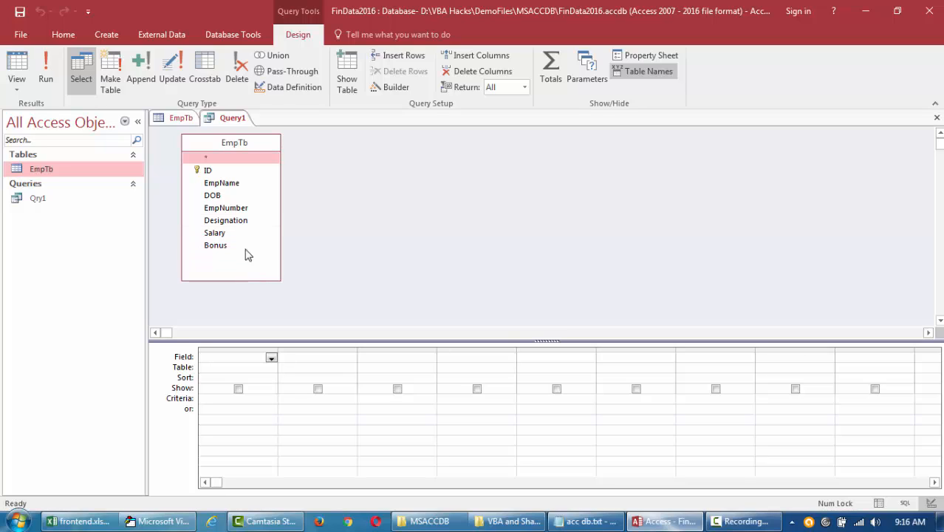
left_click(221, 183)
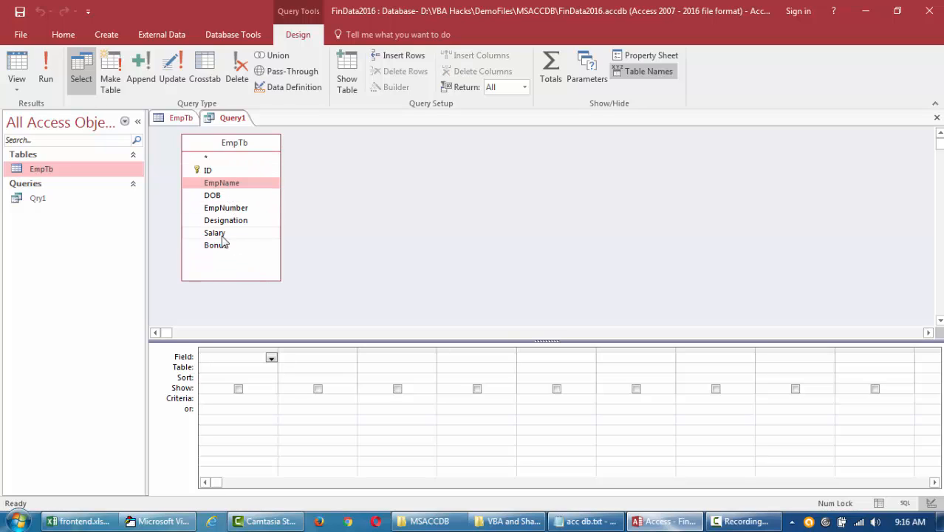
left_click(216, 245)
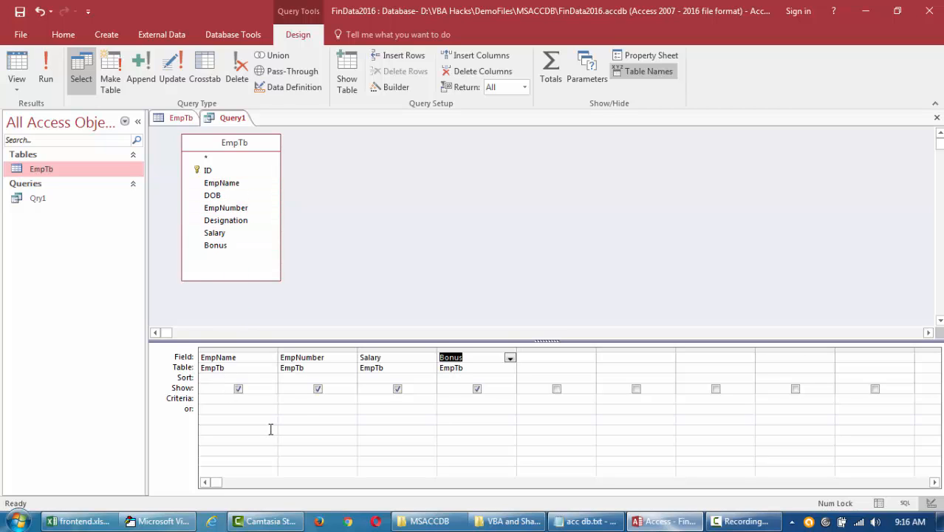
Step: Enter >6000 as the criterion under the Bonus column
left_click(476, 399)
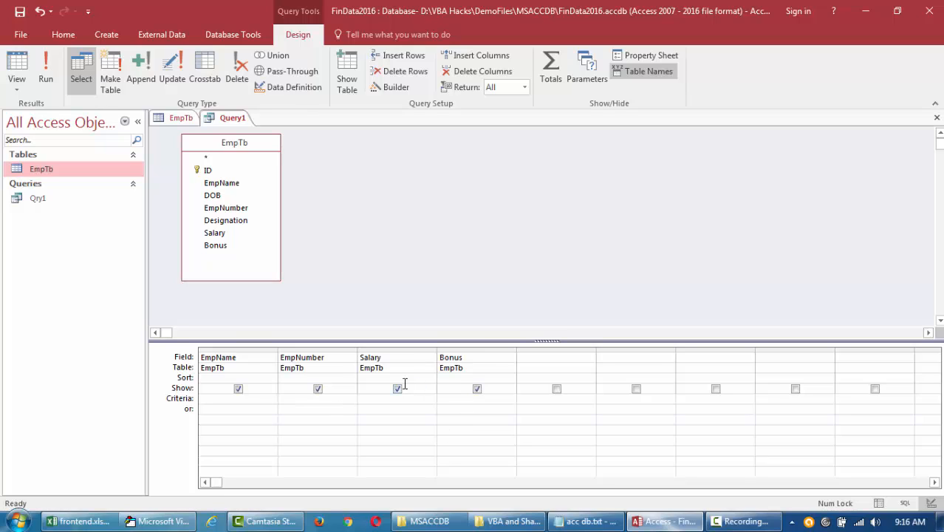
mouse_move(304, 378)
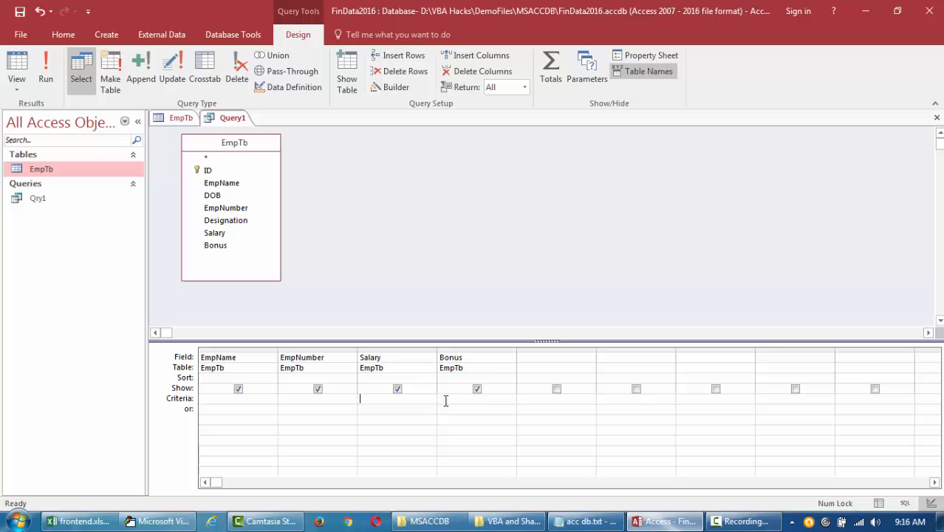
type(">")
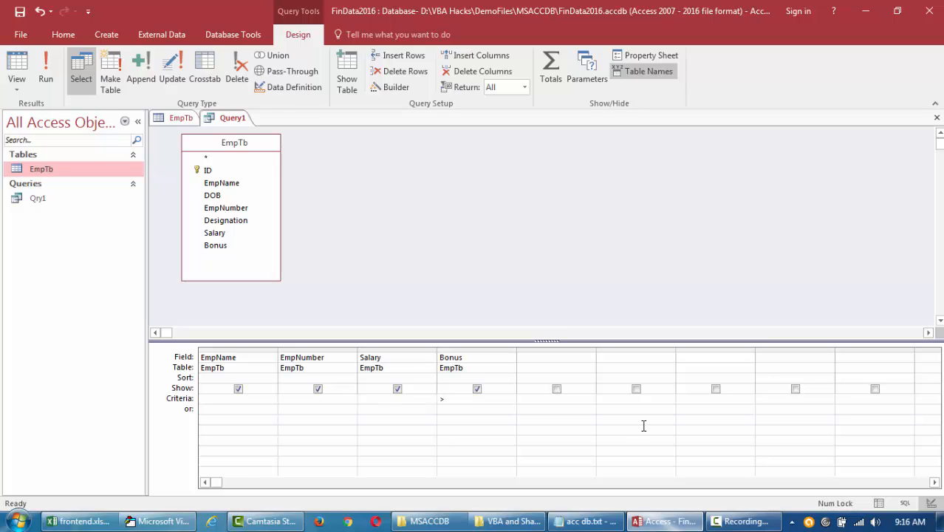
type("6000")
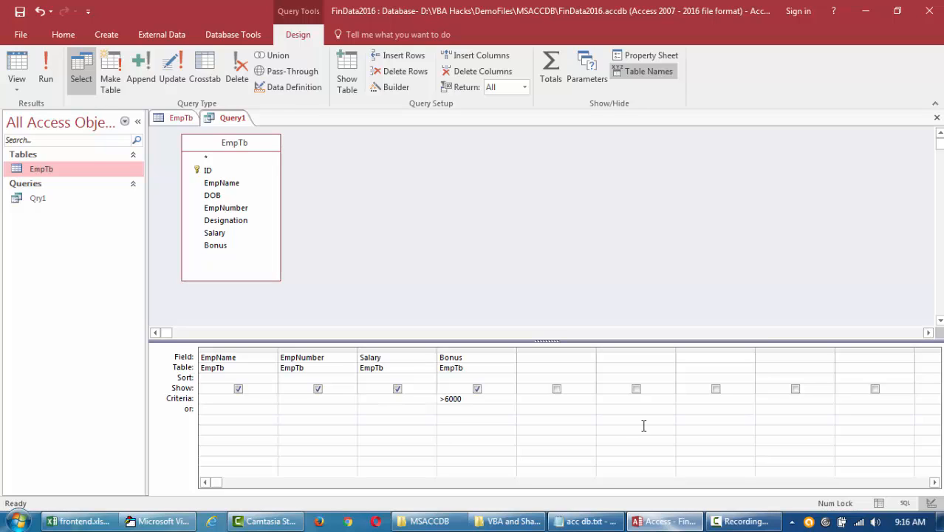
Step: Run Query1 to list the 10 employees with bonus above 6000 and select all results
left_click(44, 67)
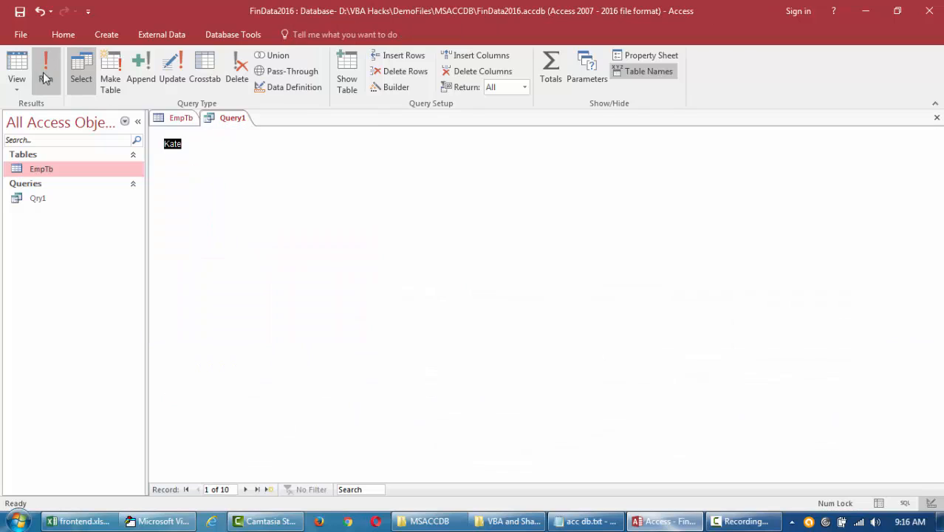
left_click(46, 67)
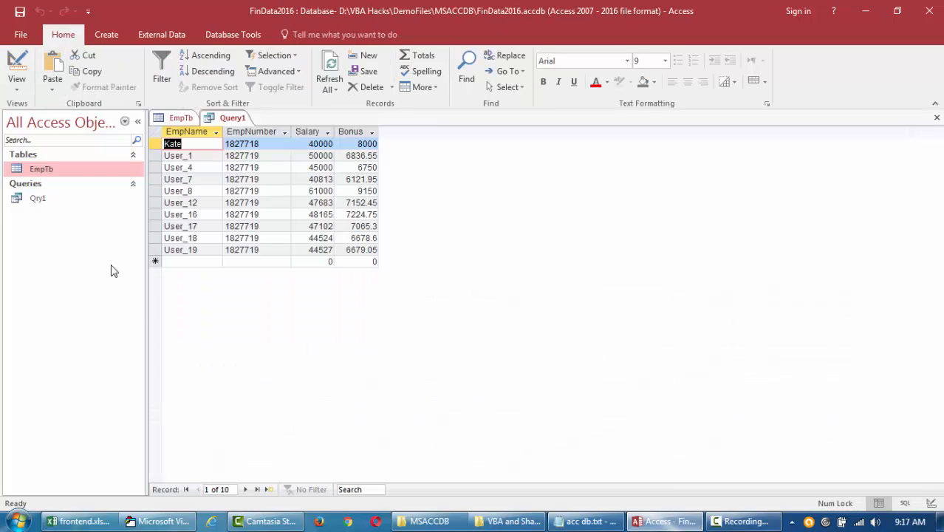
left_click(181, 118)
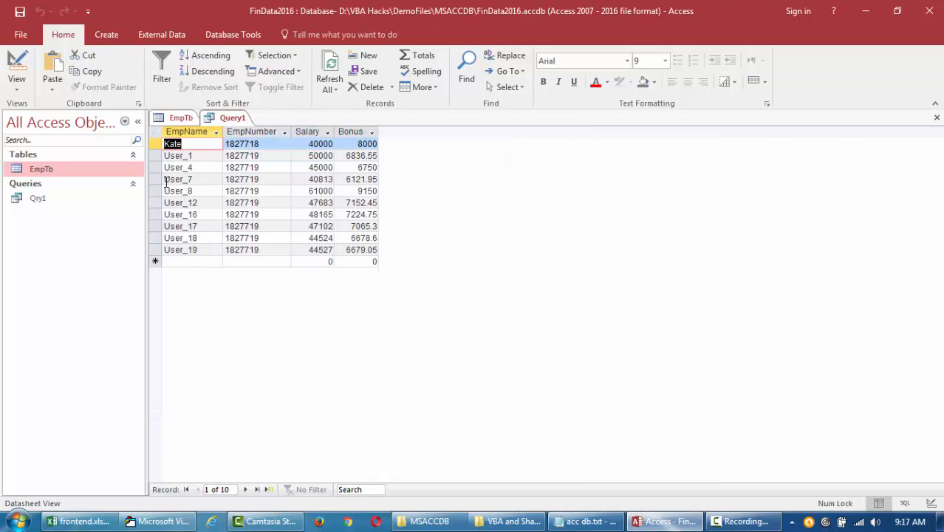
left_click(155, 132)
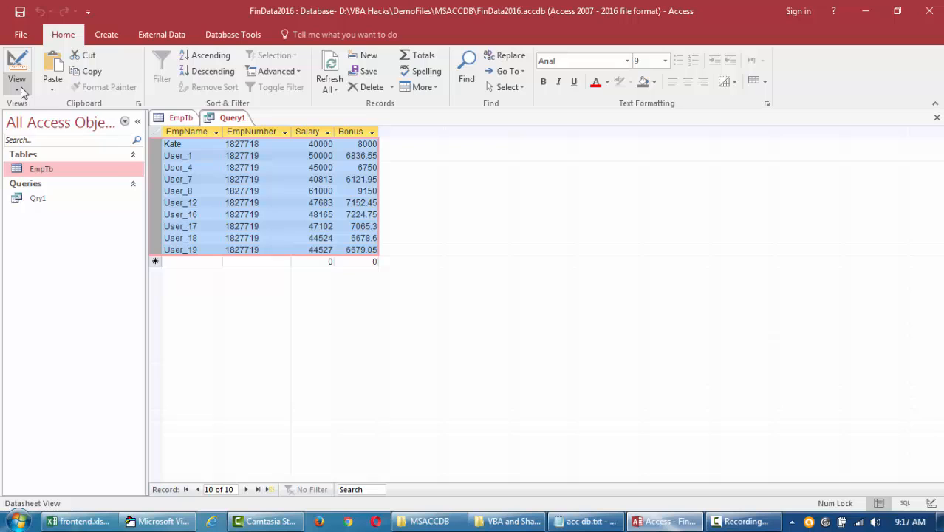
Step: Show Query1 in SQL View and copy its SELECT statement for Bonus > 6000
left_click(17, 71)
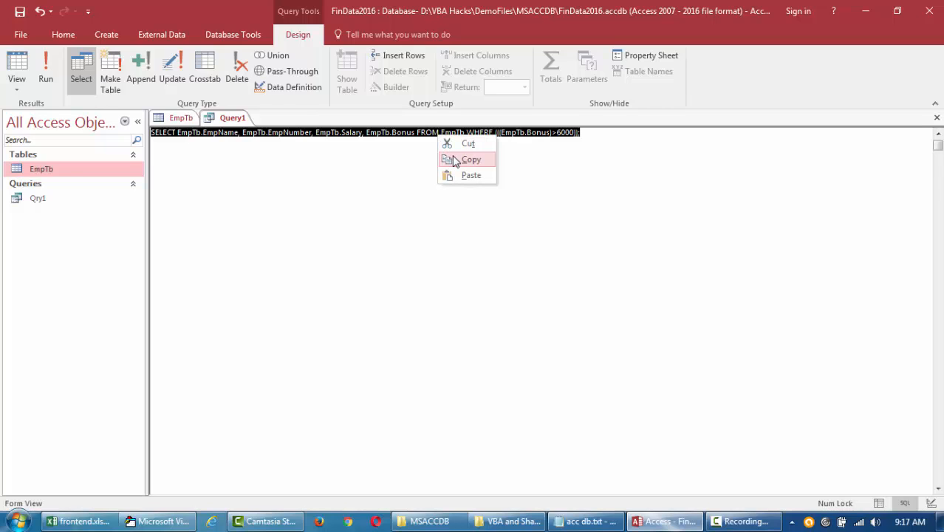
left_click(471, 159)
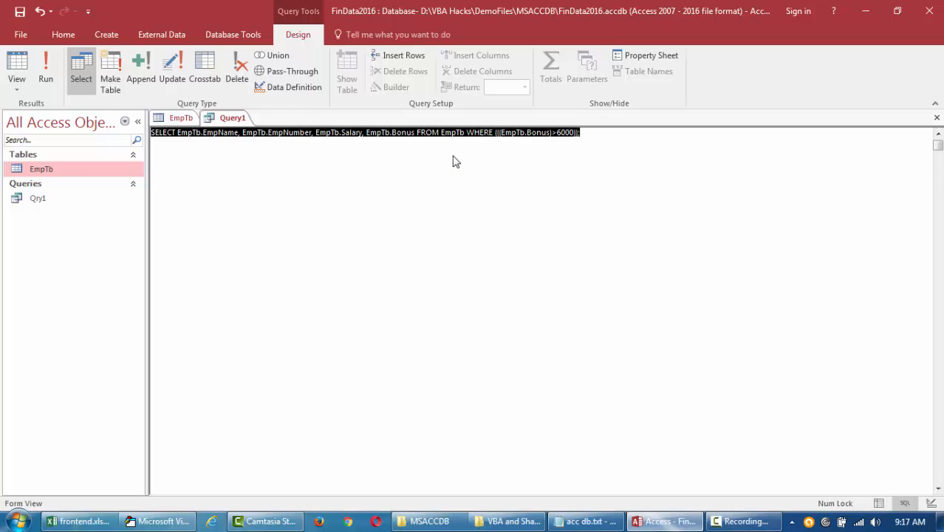
right_click(455, 161)
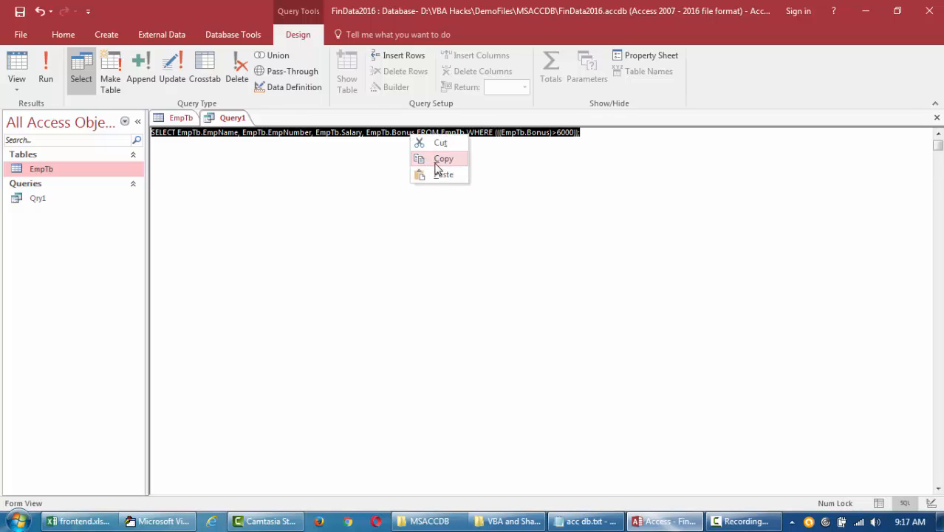
left_click(155, 520)
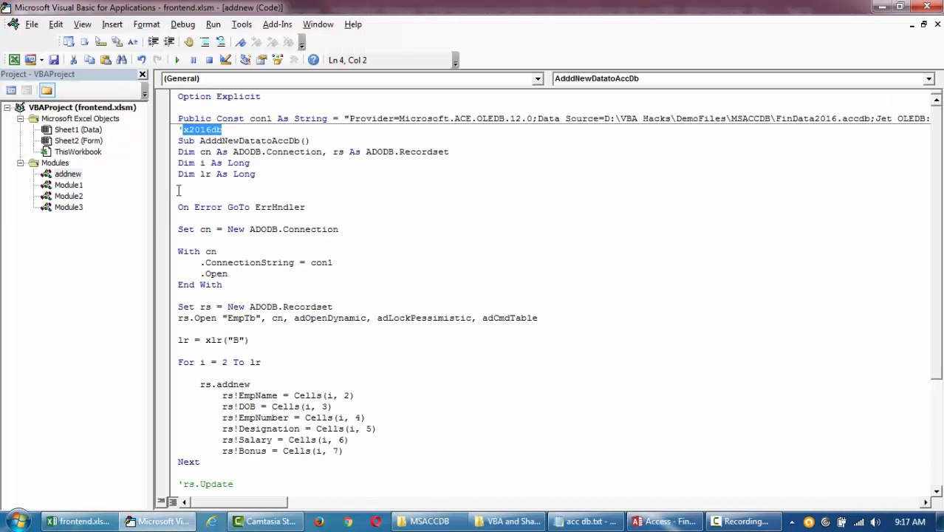
Step: Copy the whole Update_recs_DB_prt2 procedure from Module3 into a new module
left_click(68, 195)
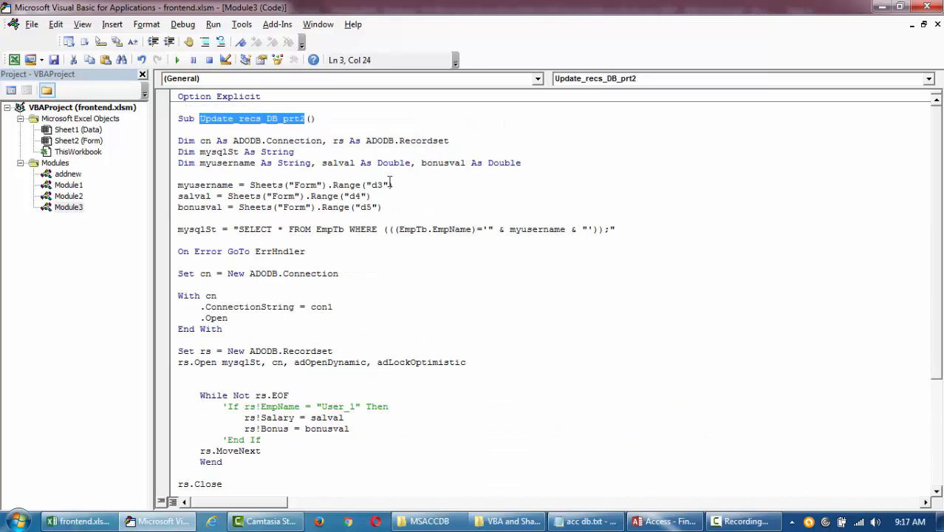
scroll("down", 3)
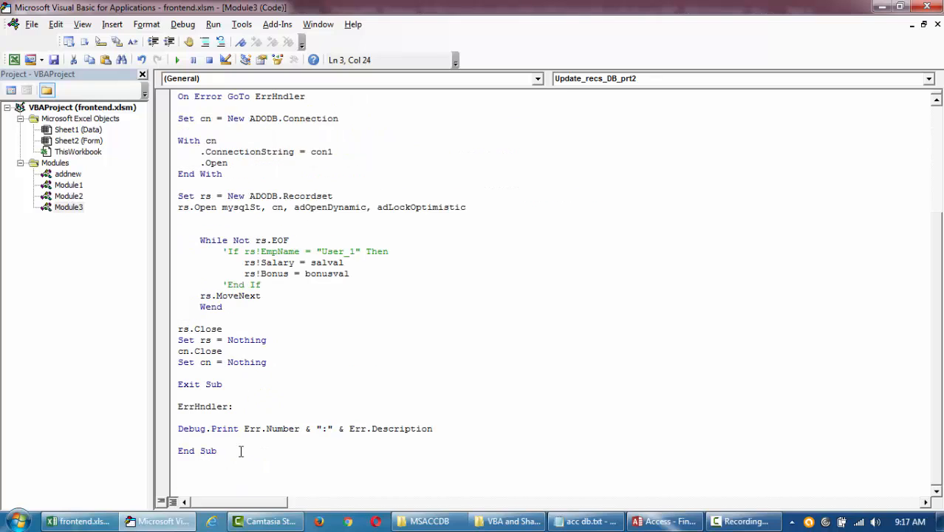
key("ctrl+a")
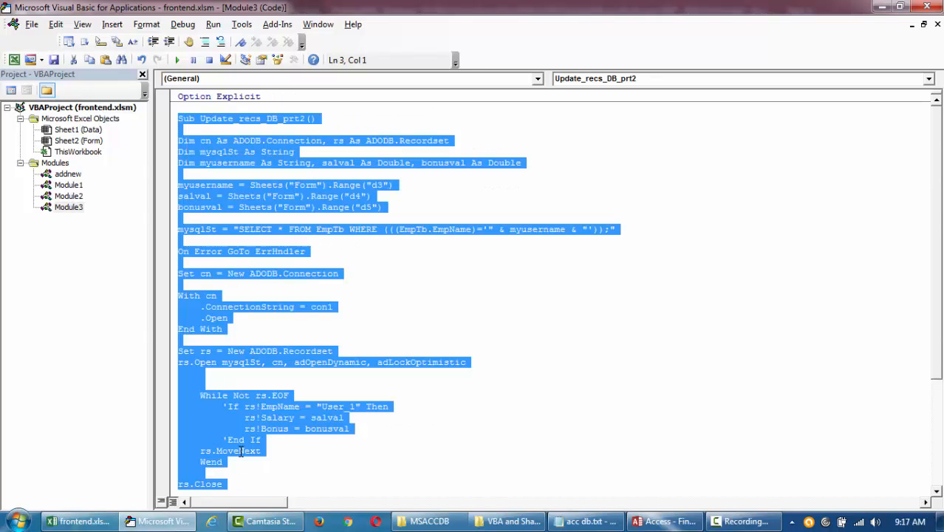
right_click(239, 451)
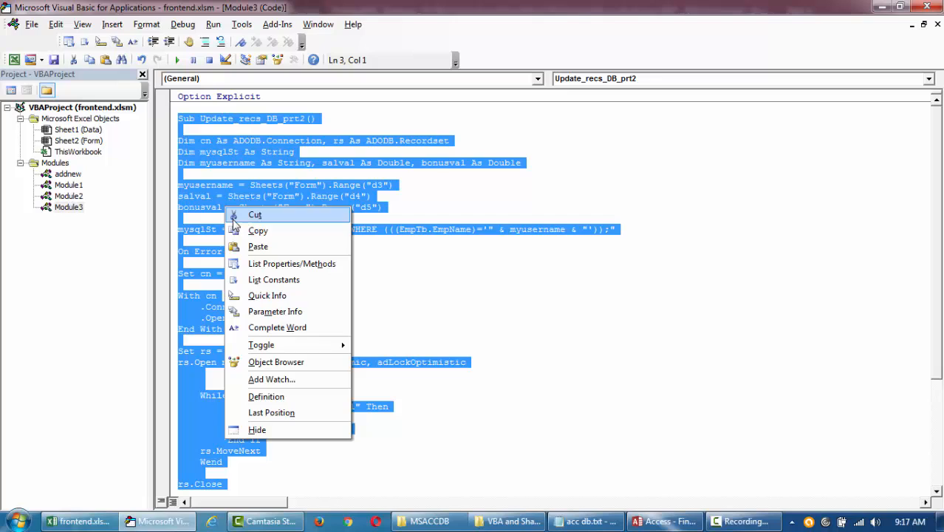
left_click(112, 23)
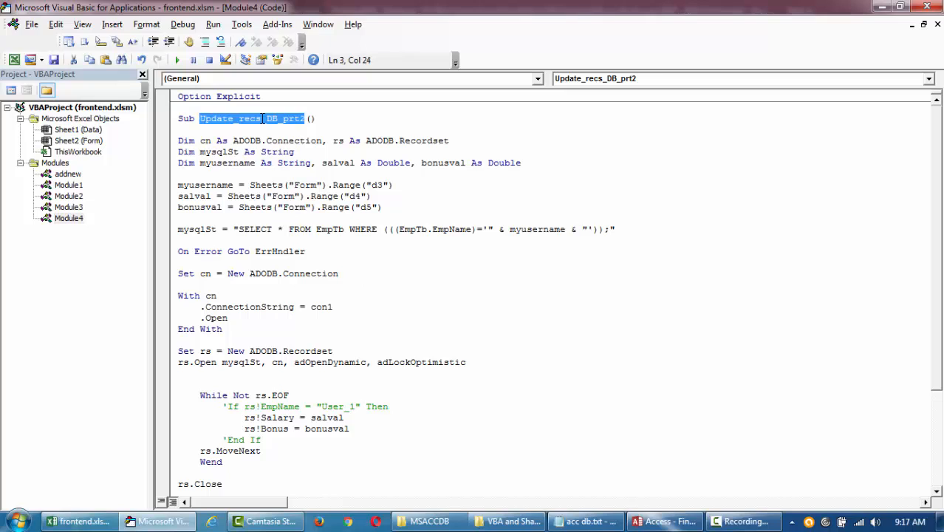
Step: Rename the copied procedure to syncData_sql_prt1
type("syn(")
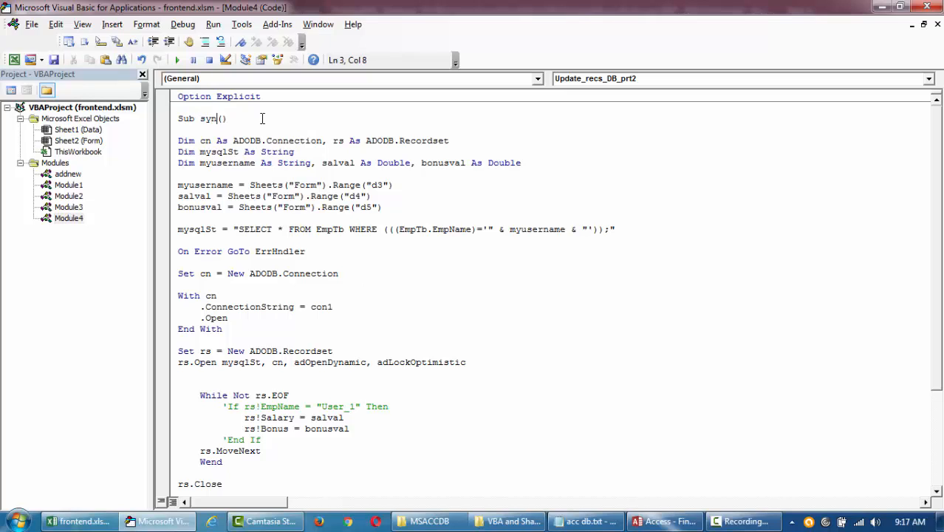
type("cData_")
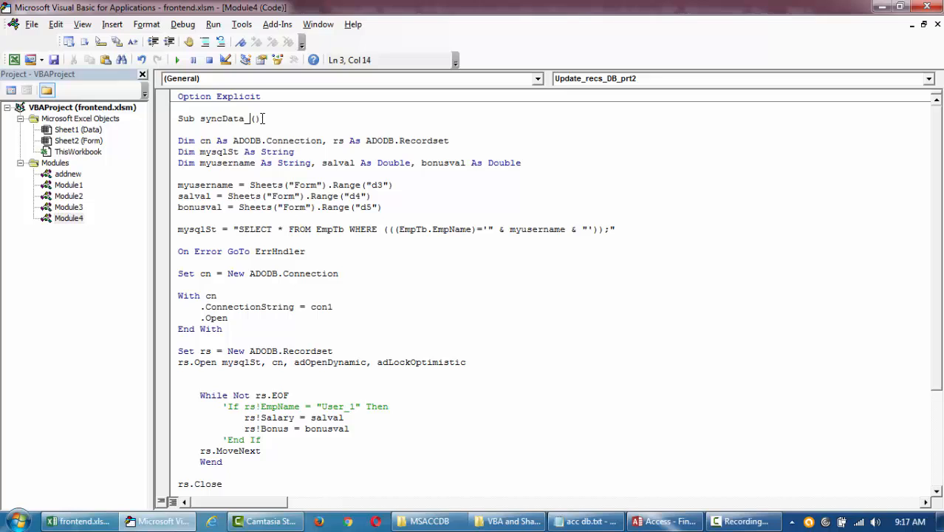
type("sql")
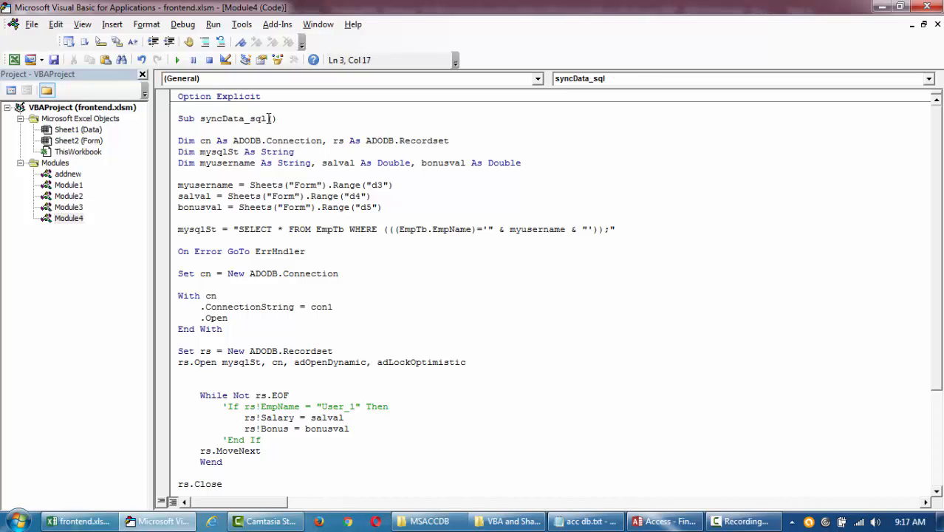
type("prt1")
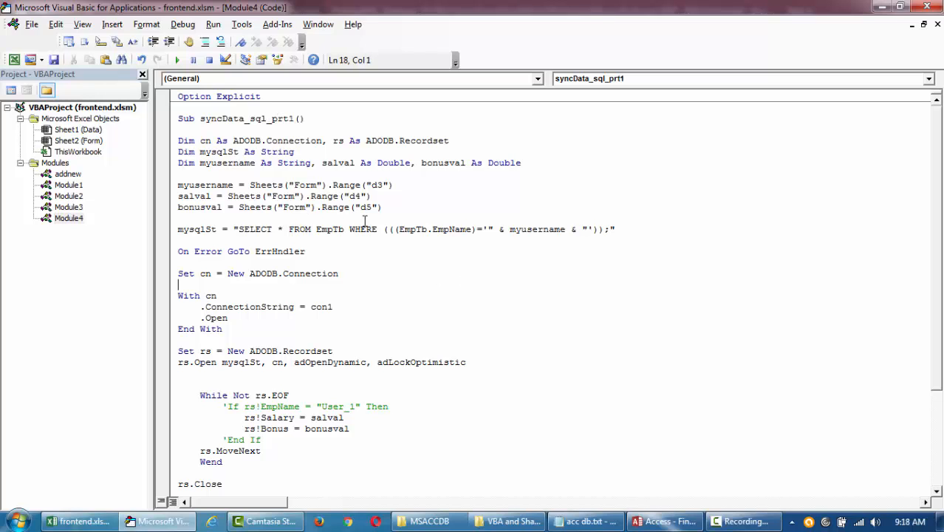
Step: Replace the SQL string with the Access SELECT on Bonus>6000 and remove the While loop
left_click(663, 520)
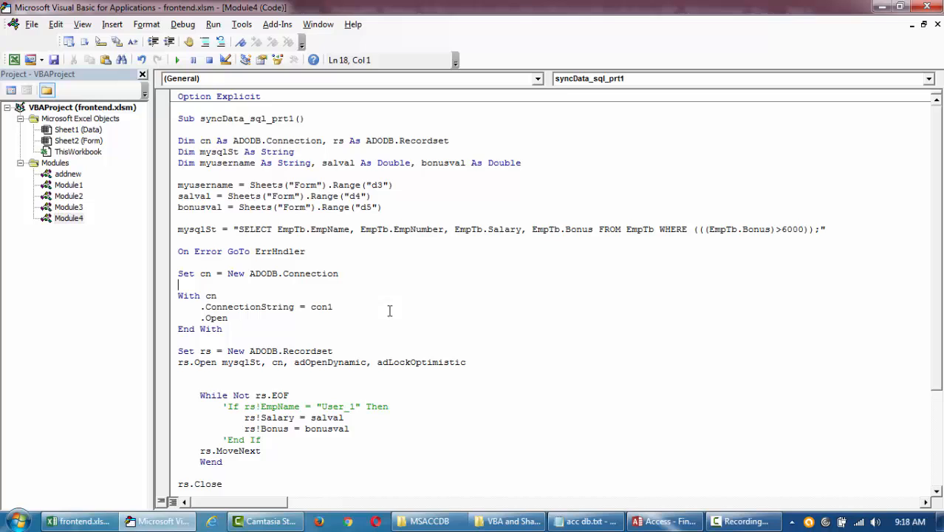
scroll("down", 3)
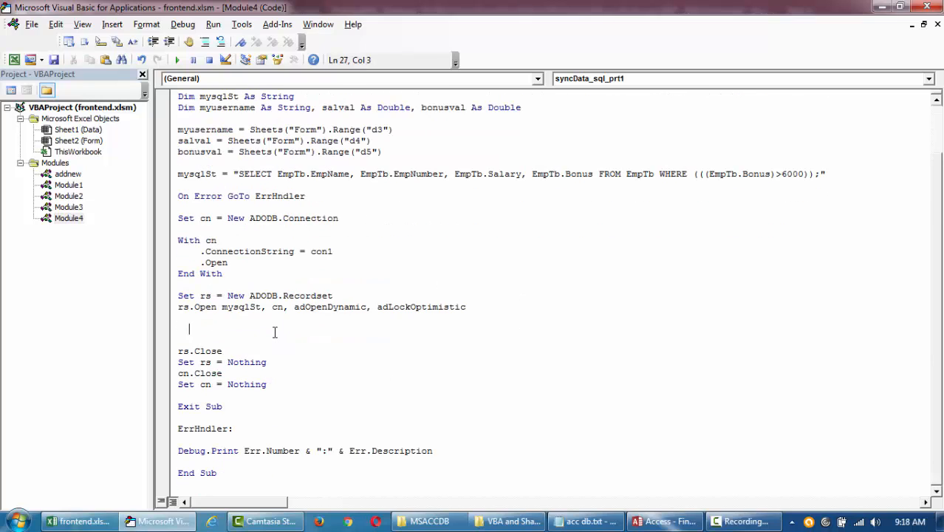
scroll("up", 3)
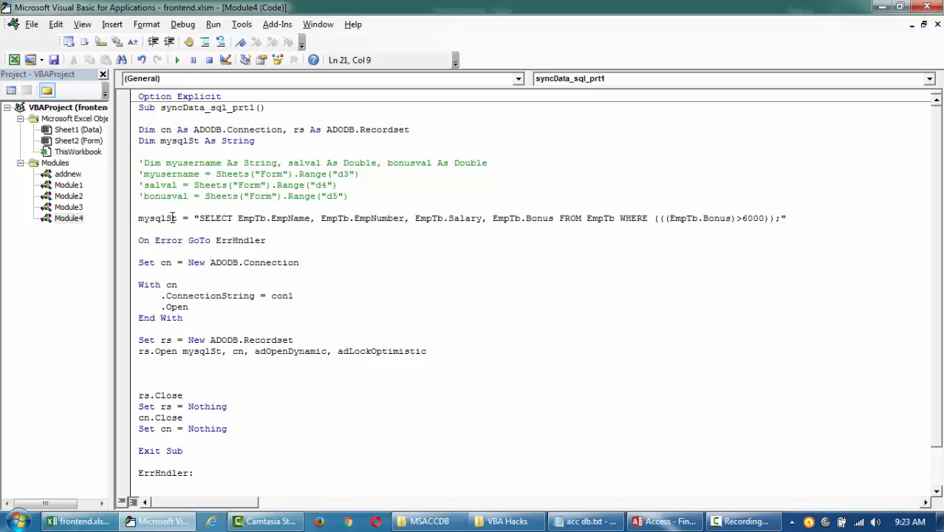
left_click(138, 263)
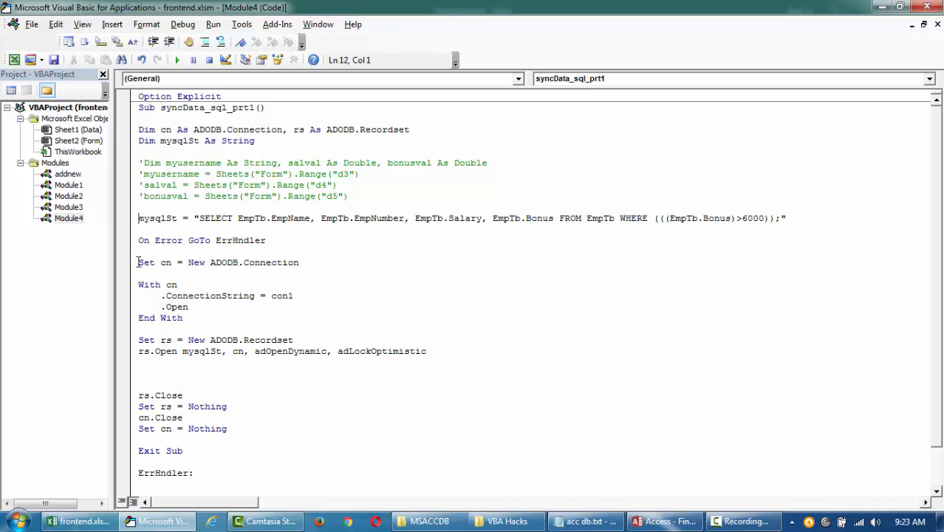
Step: Comment out the Form range lines and separate cn.Close with a blank line
left_click_drag(139, 340, 325, 351)
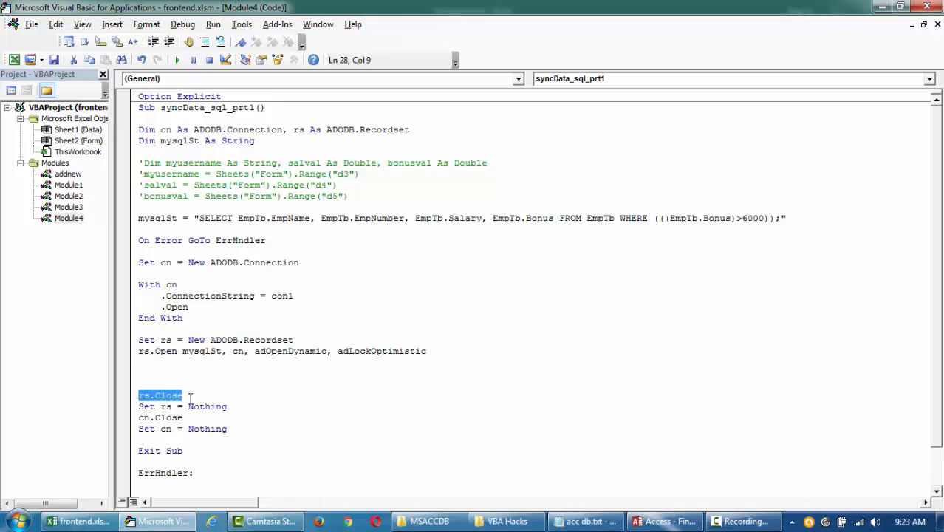
left_click(229, 406)
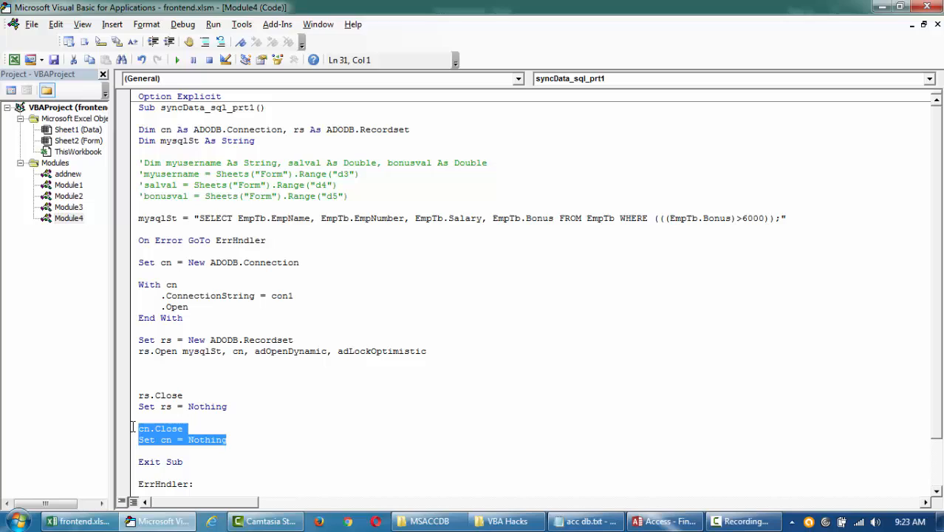
left_click(182, 371)
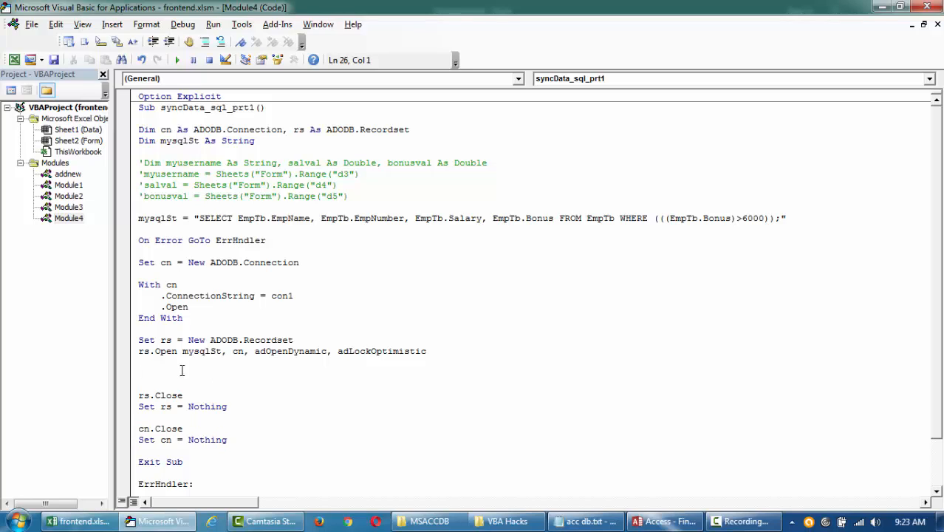
mouse_move(213, 239)
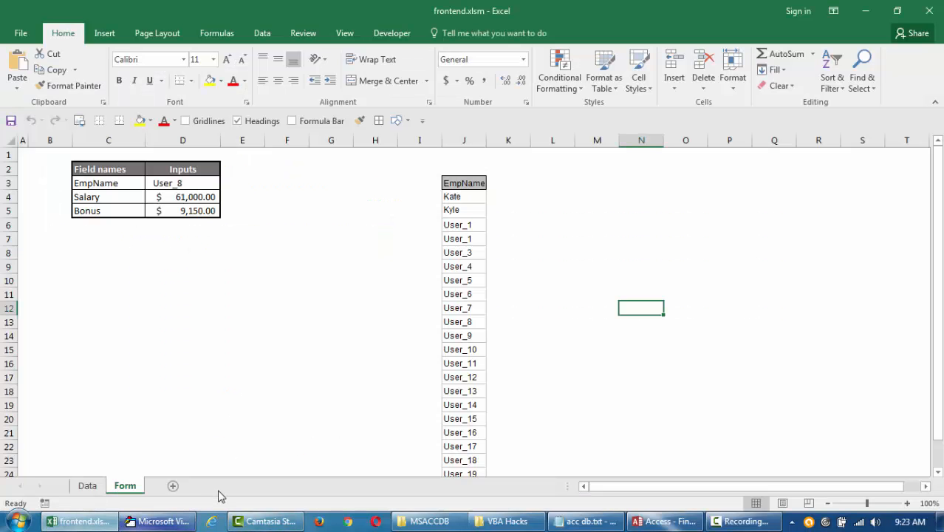
Step: Add a new sheet named DataFrDb and copy the EmpTb records from Access
left_click(172, 484)
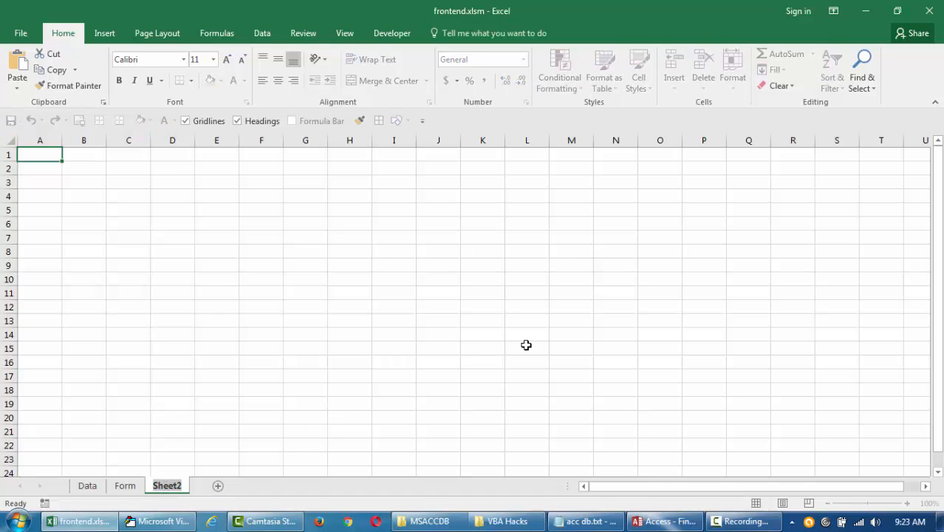
left_click(163, 484)
type("DataFrDb")
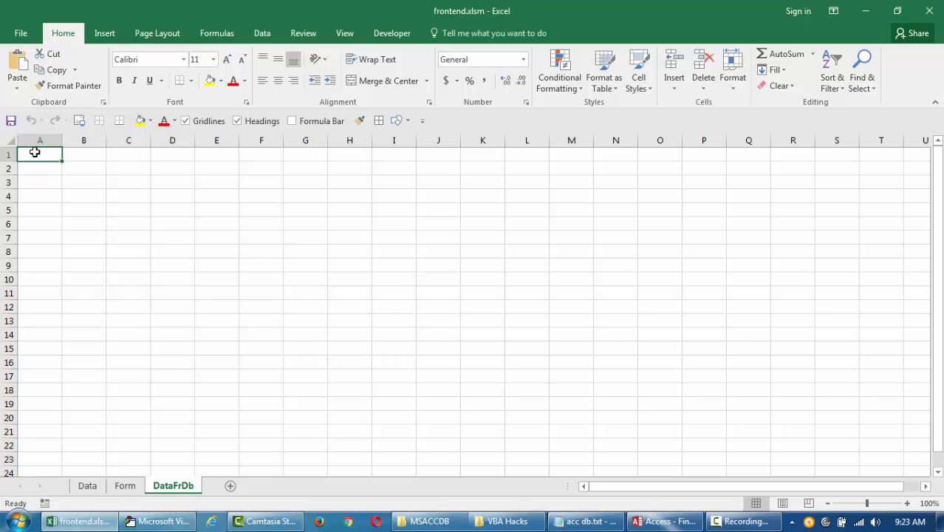
left_click(663, 520)
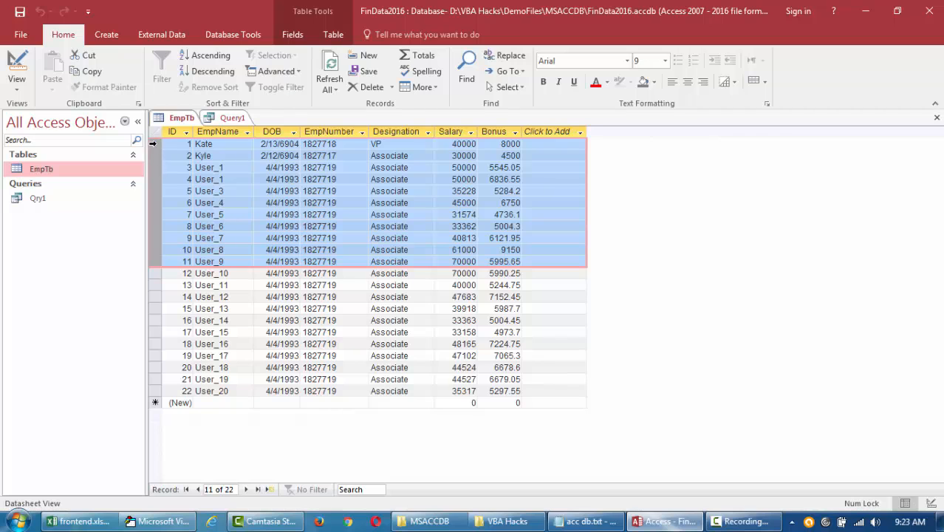
left_click(79, 520)
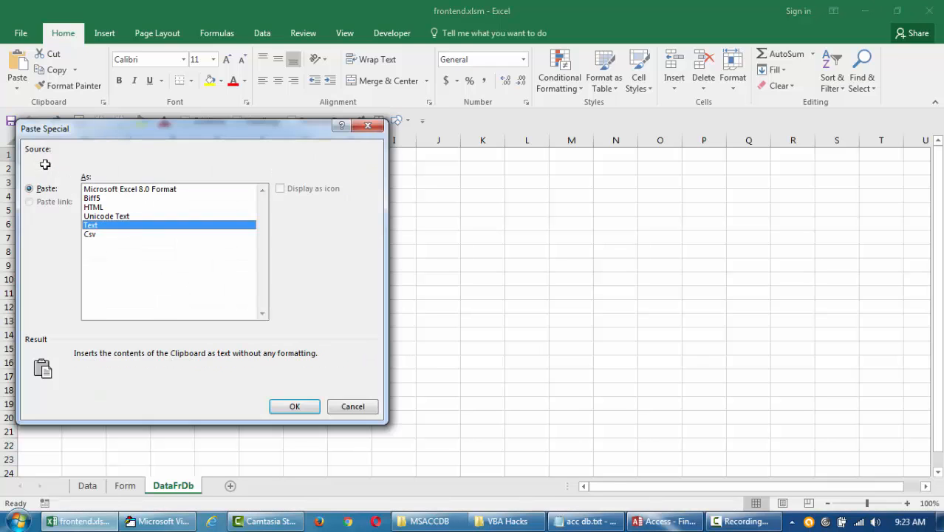
Step: Paste Special as Text, keeping only the EmpName, DOB, EmpNumber, Designation, Salary, Bonus headers
left_click(294, 406)
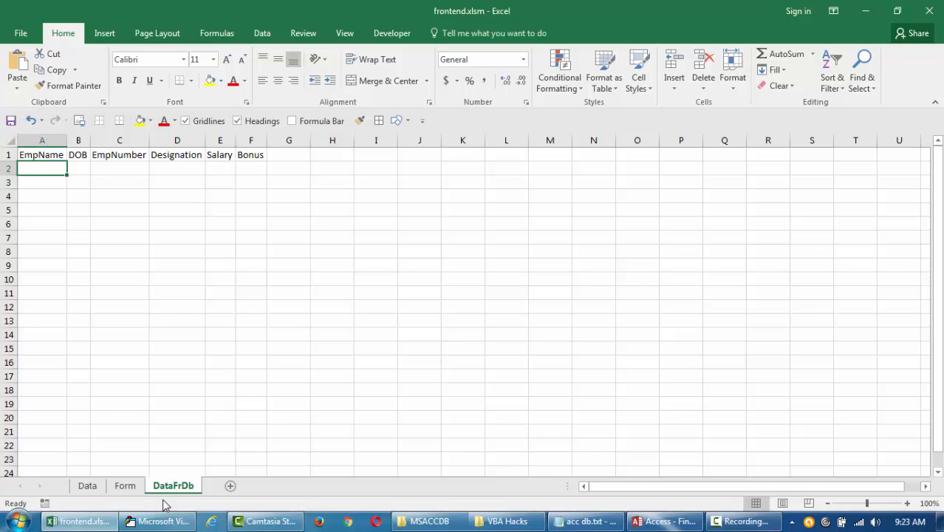
left_click(177, 236)
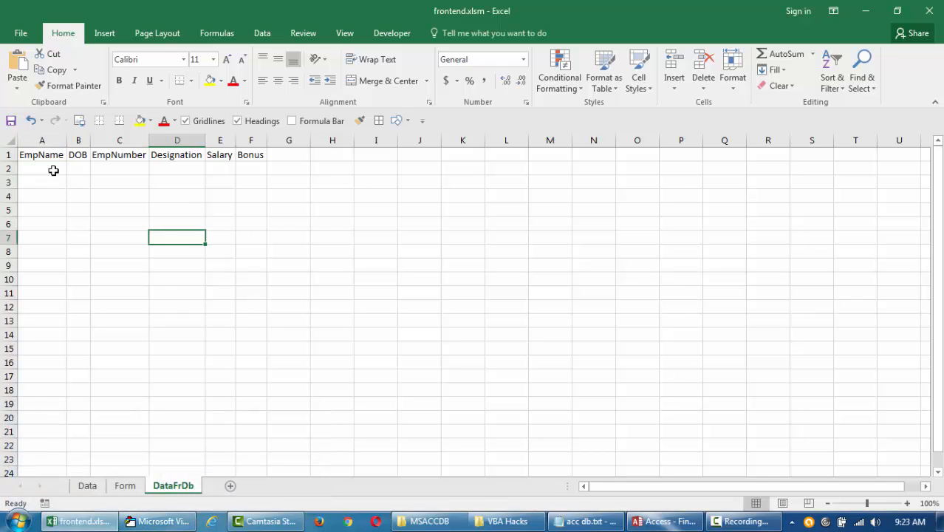
left_click(42, 169)
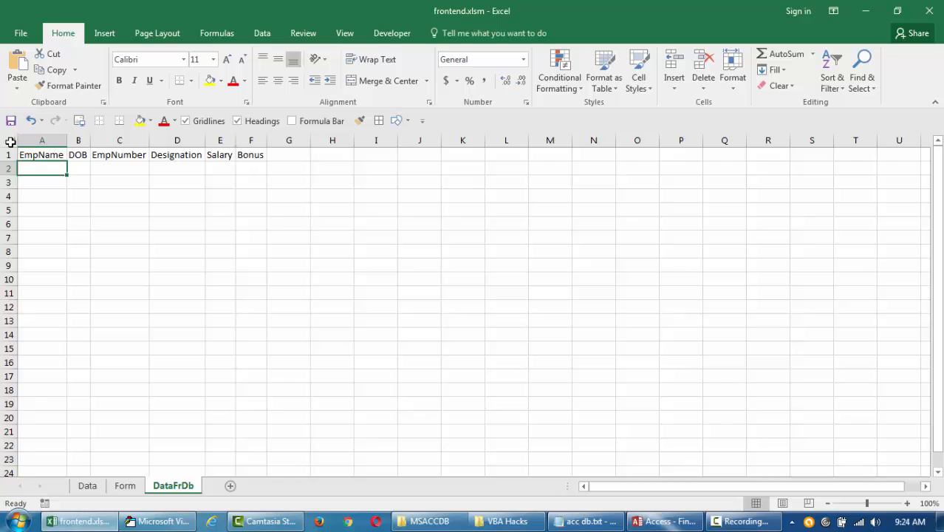
Step: Widen all DataFrDb columns and return to the macro after the rs.Open line
left_click_drag(66, 140, 68, 141)
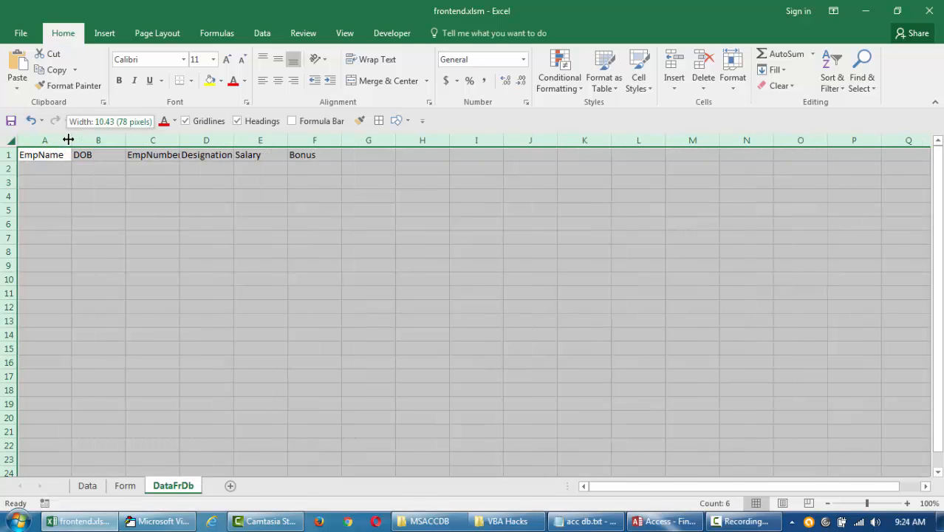
left_click(44, 168)
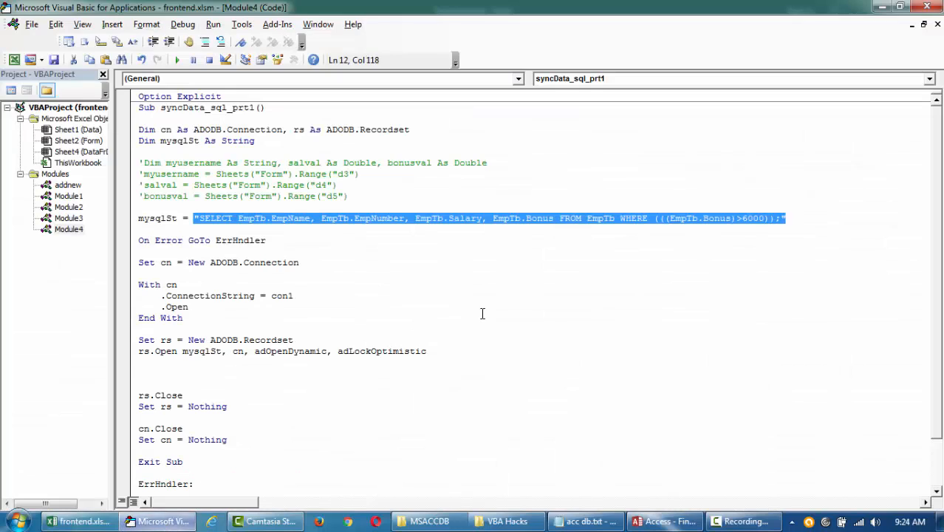
left_click(253, 378)
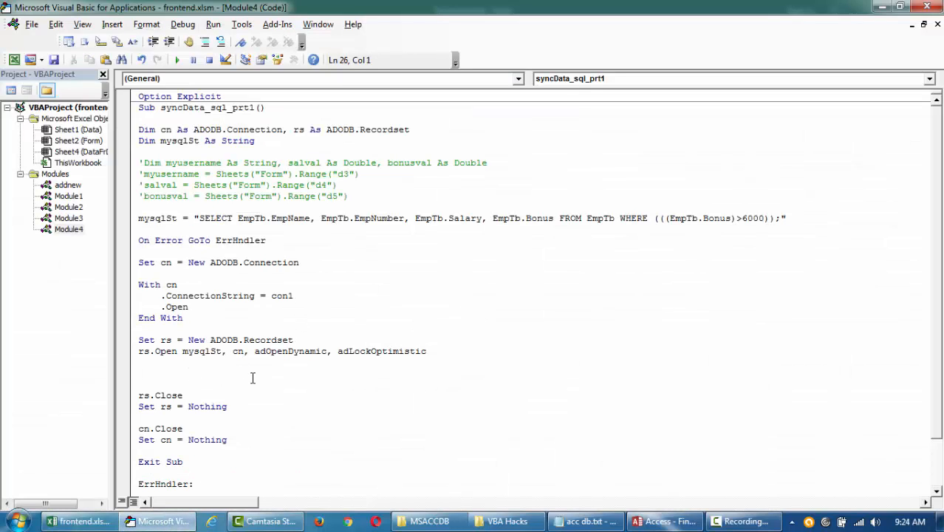
Step: Add Cells(2, 1).CopyFromRecordset rs to paste the recordset from row 2
type("cells")
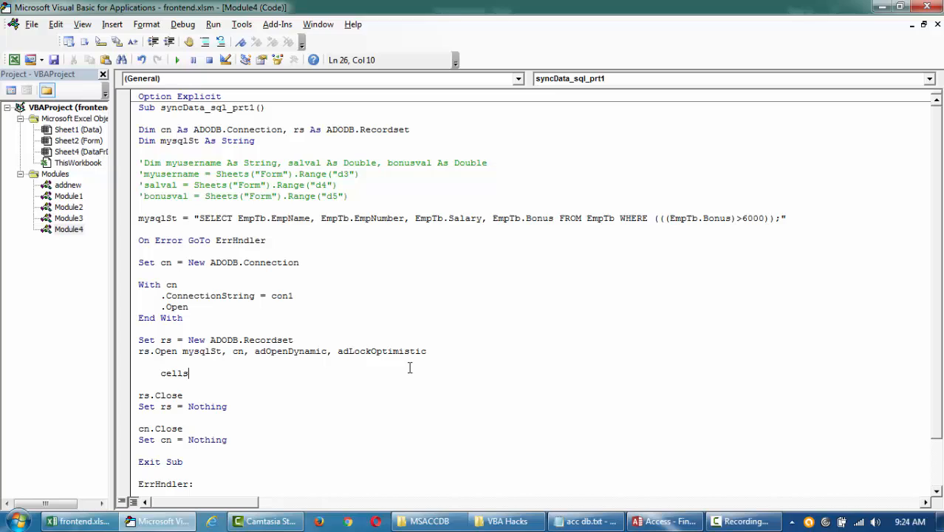
type("(2,")
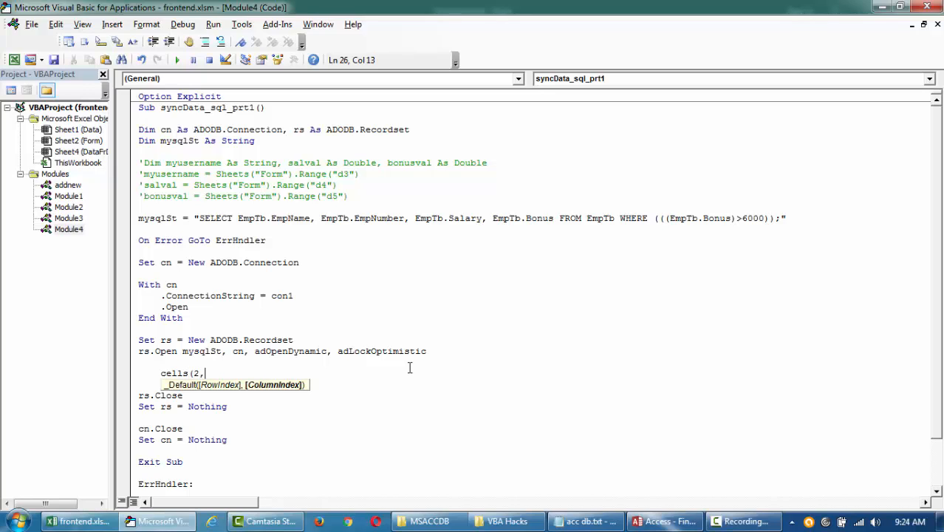
type("1).cop")
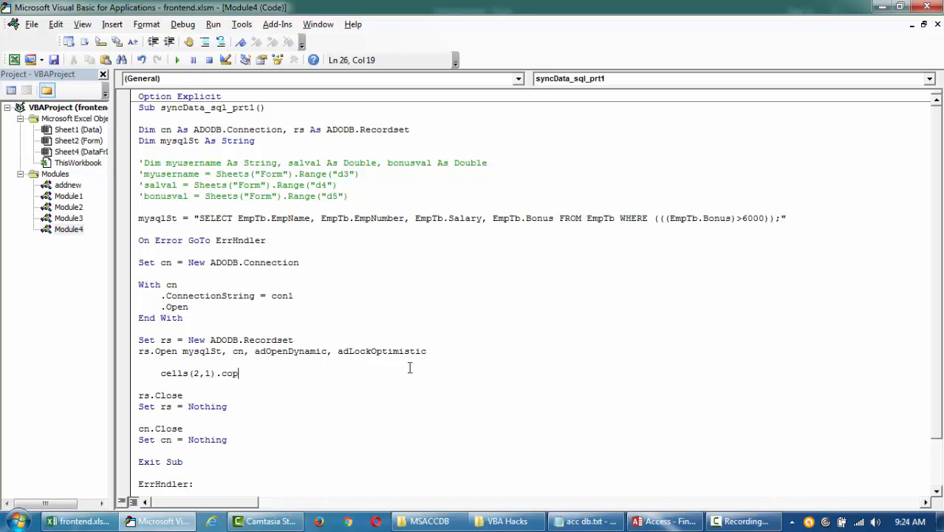
type("yfromre")
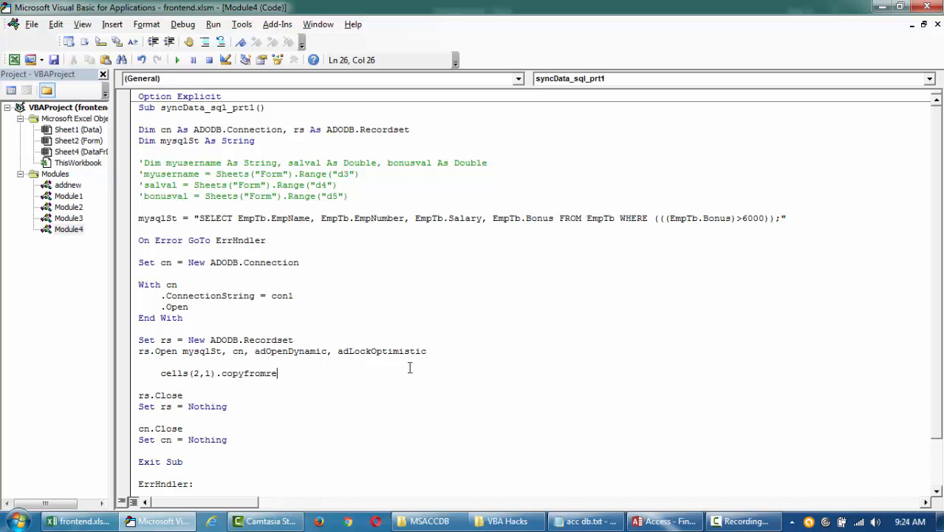
type("cor")
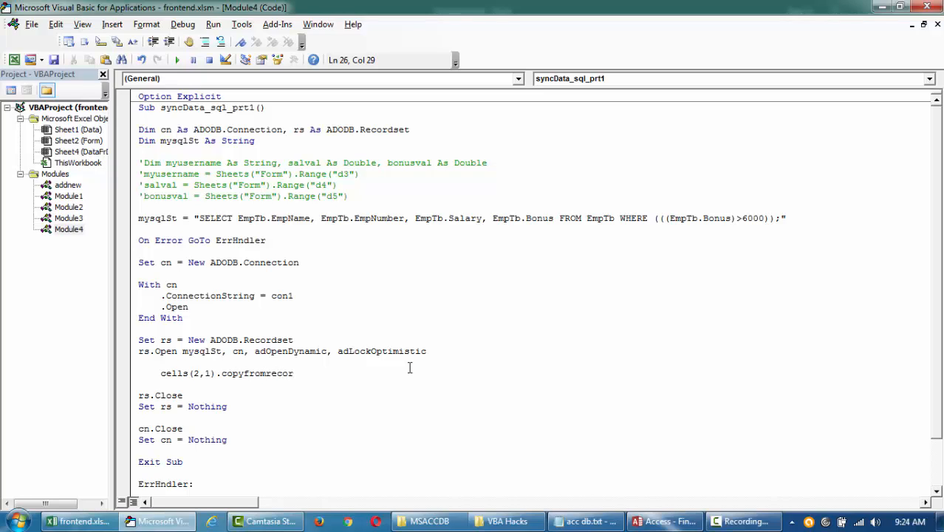
type("dset")
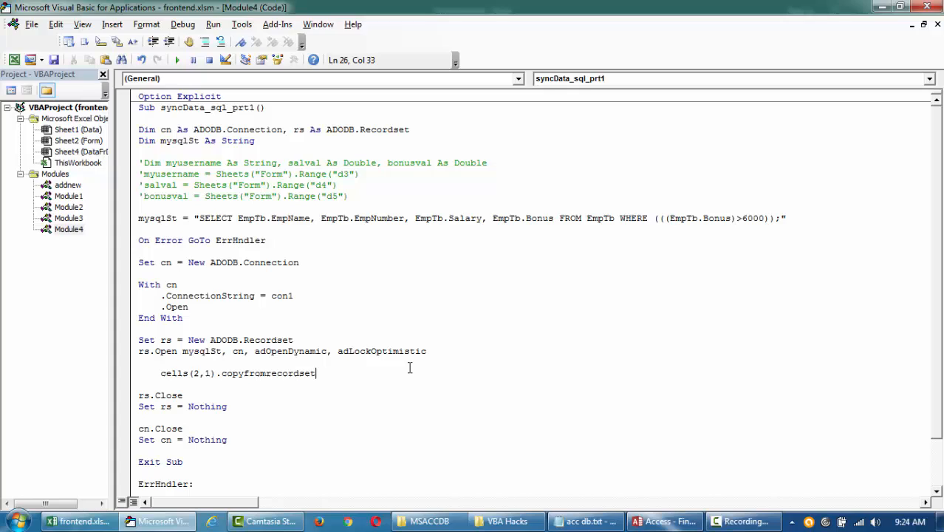
type("rs")
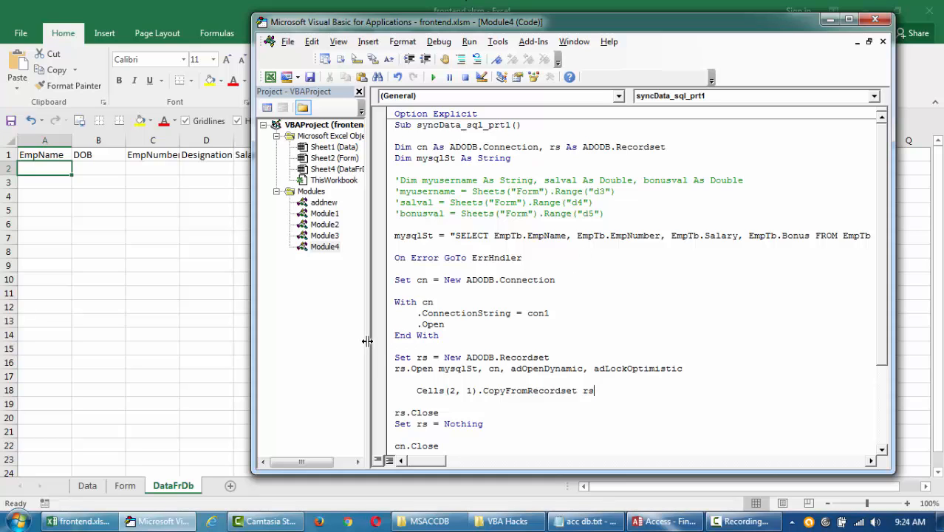
Step: Close the Qry1 query in Access, leaving only EmpTb open
left_click(662, 520)
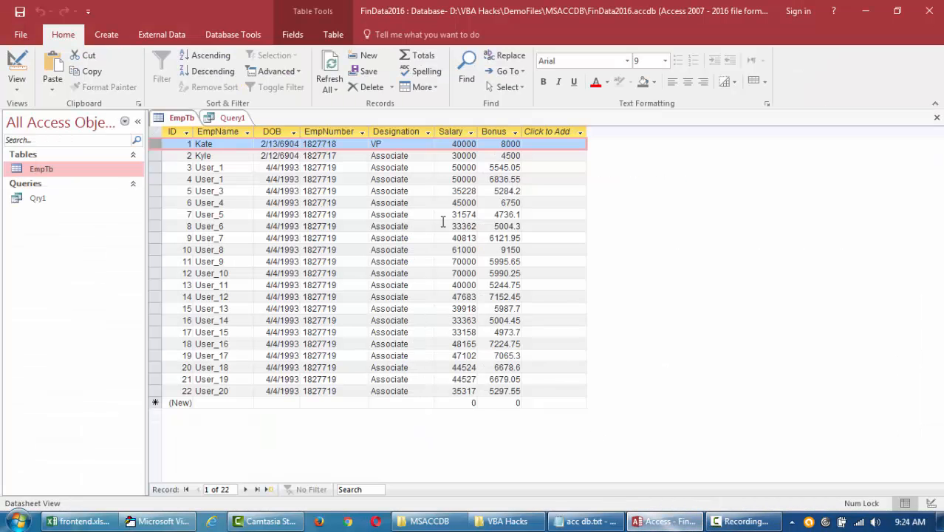
right_click(232, 118)
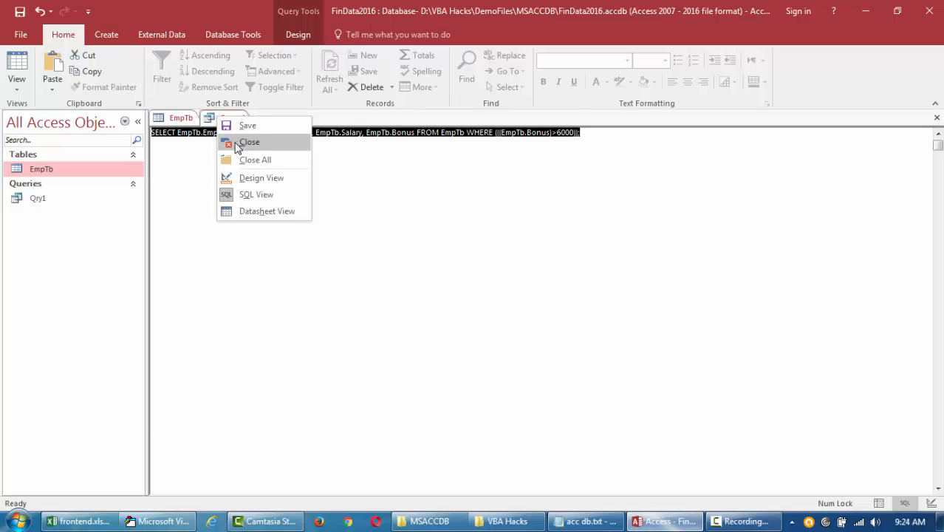
left_click(266, 209)
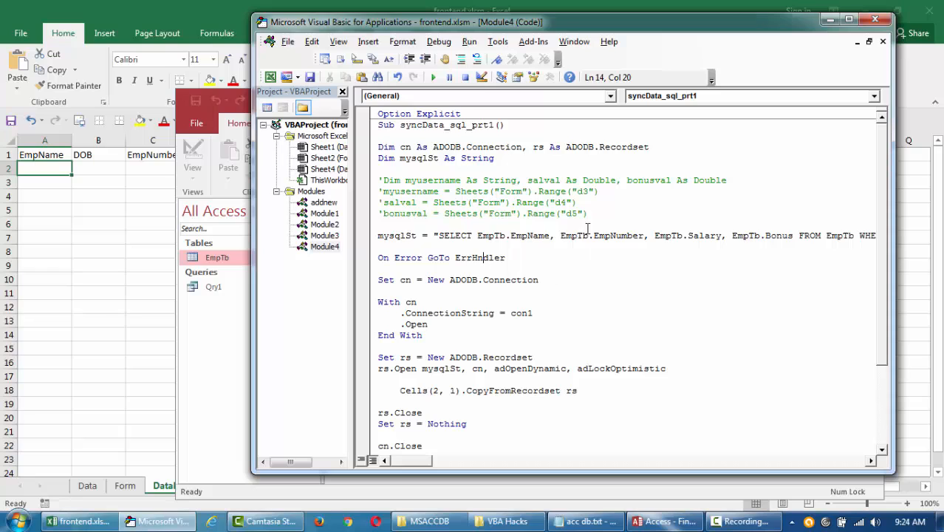
Step: Review the rs.Open mysqlSt statement and the Cells(2, 1) destination in the code
scroll("down", 3)
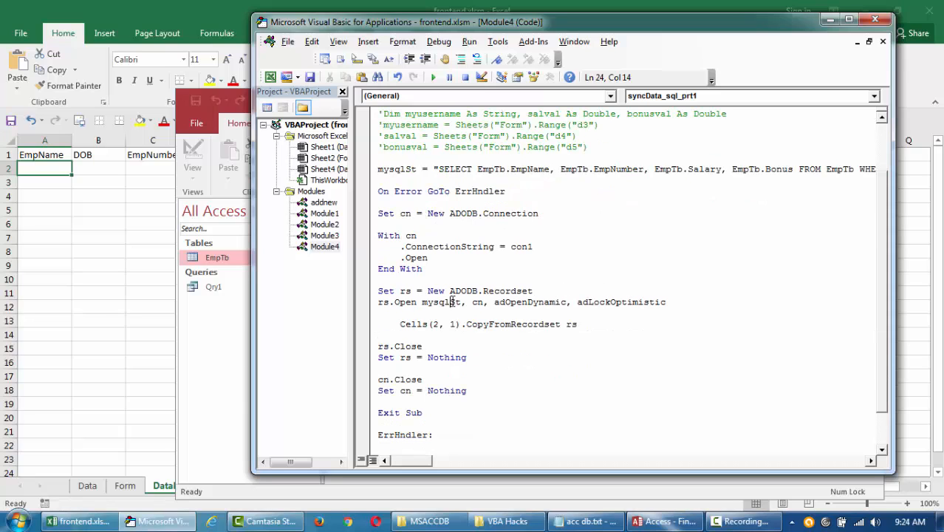
left_click(437, 302)
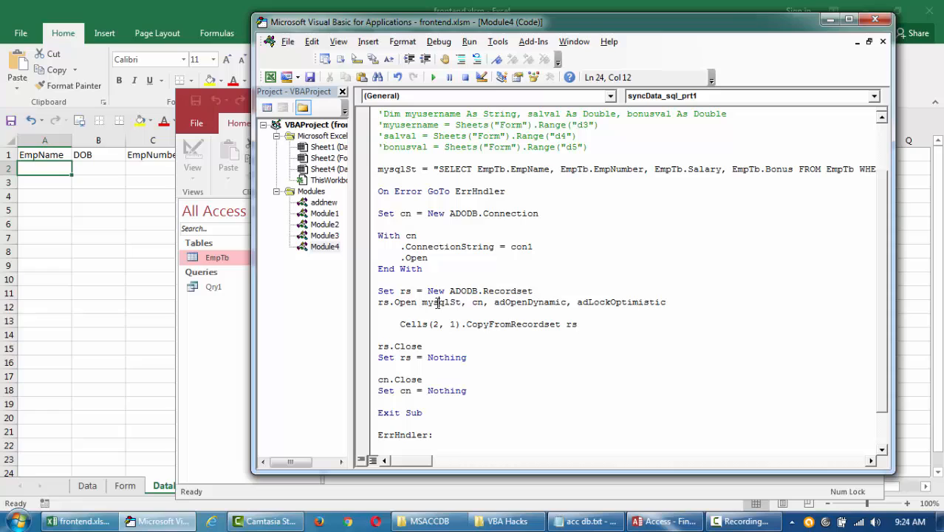
double_click(441, 302)
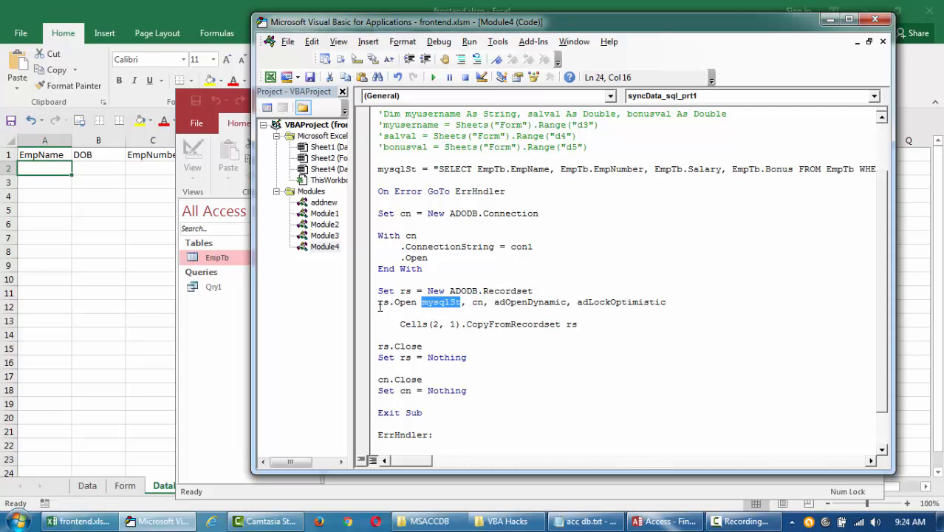
left_click(573, 325)
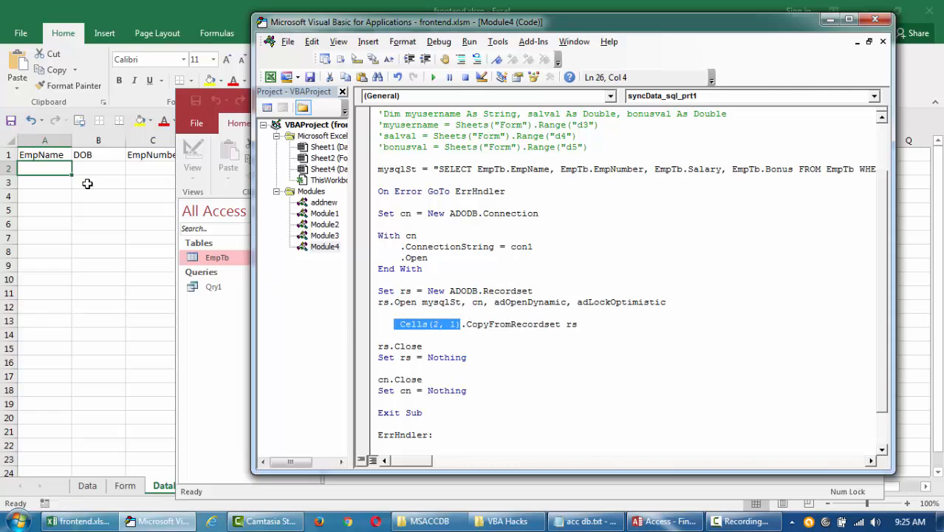
left_click(444, 302)
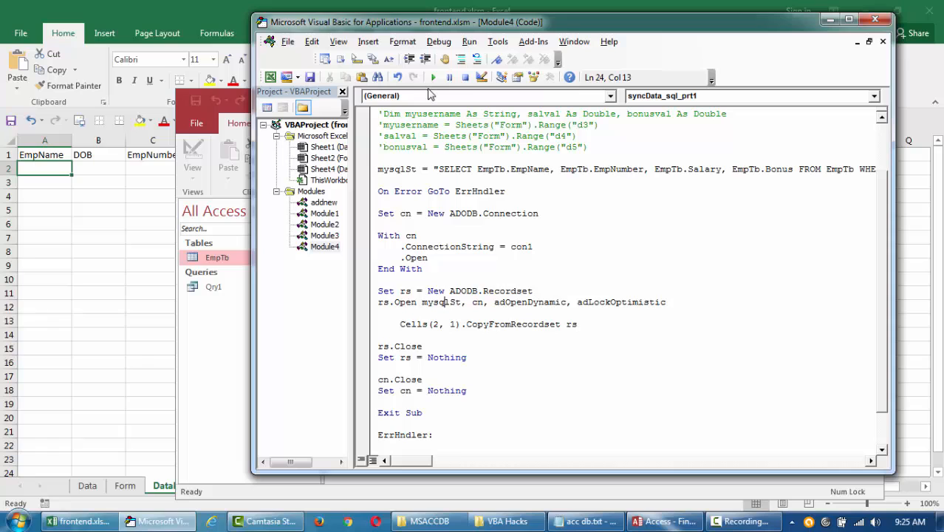
Step: Run syncData_sql_prt1 and check the ten employee rows now filling DataFrDb
left_click(433, 77)
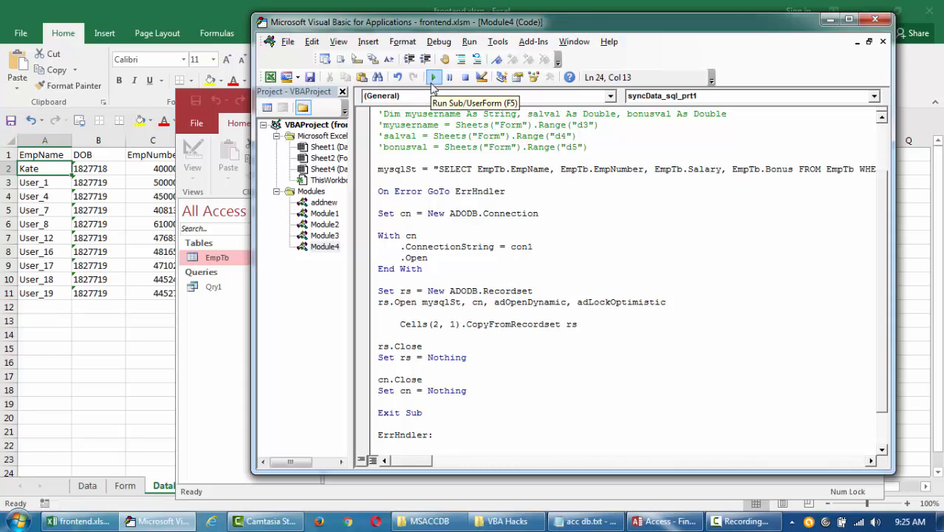
left_click(434, 76)
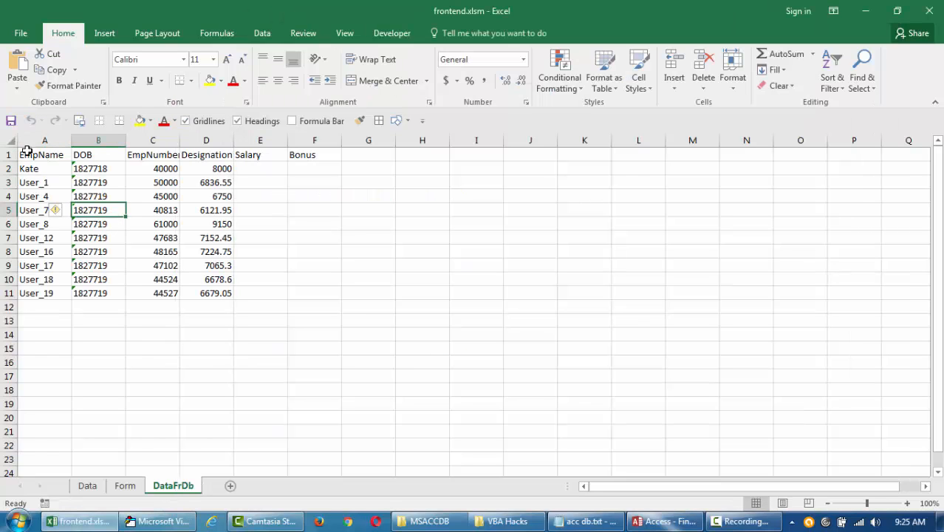
left_click_drag(152, 155, 207, 156)
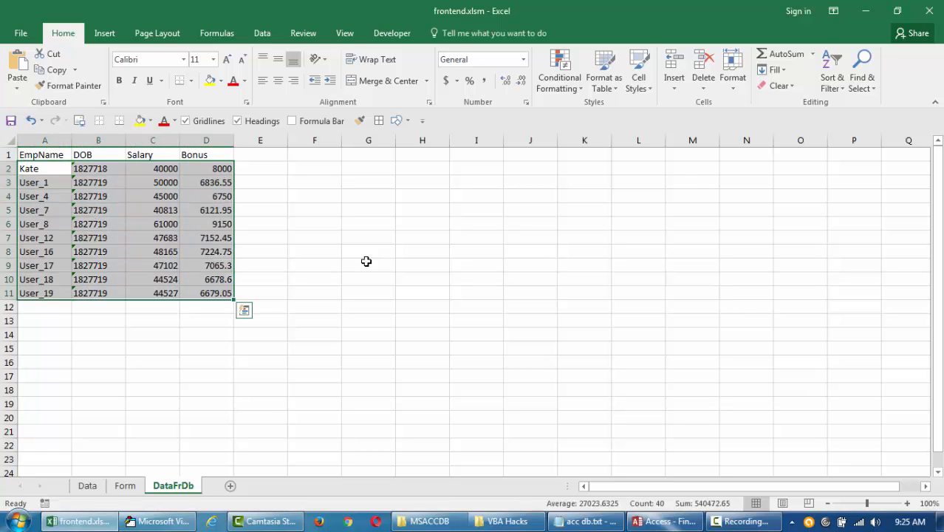
left_click(130, 520)
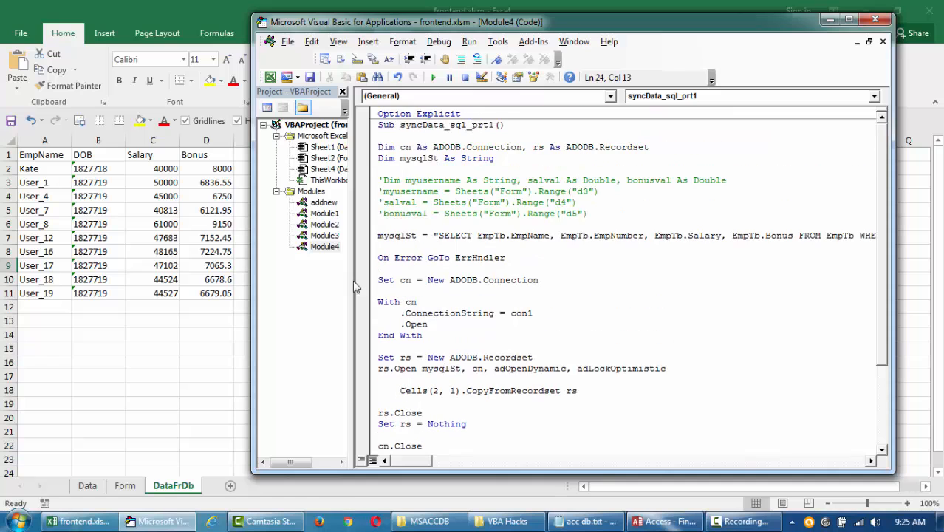
Step: Copy the While Not rs.EOF recordset loop block from the Module3 update macro
left_click(499, 235)
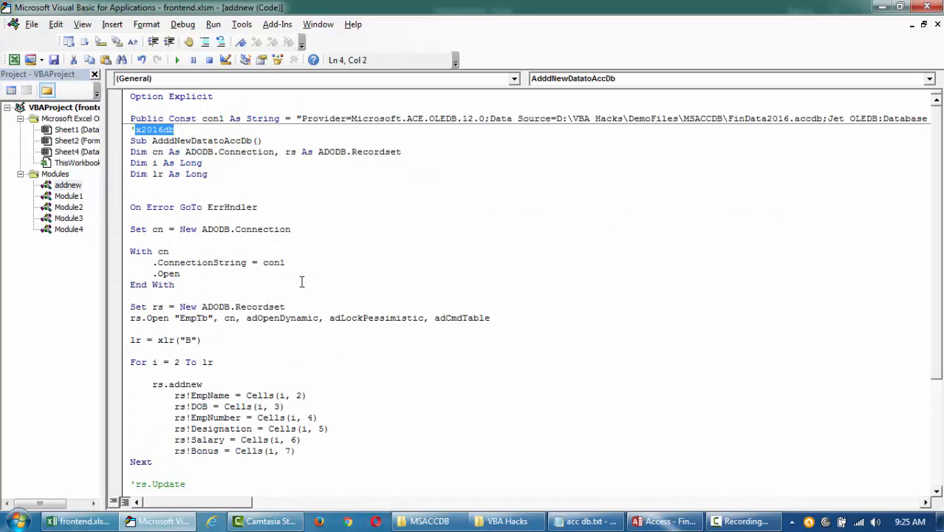
left_click(68, 218)
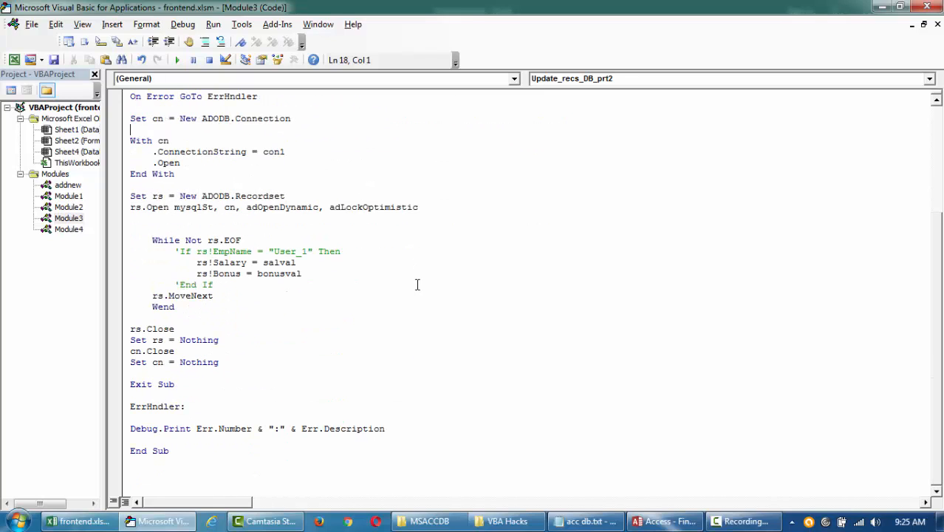
left_click_drag(154, 239, 176, 306)
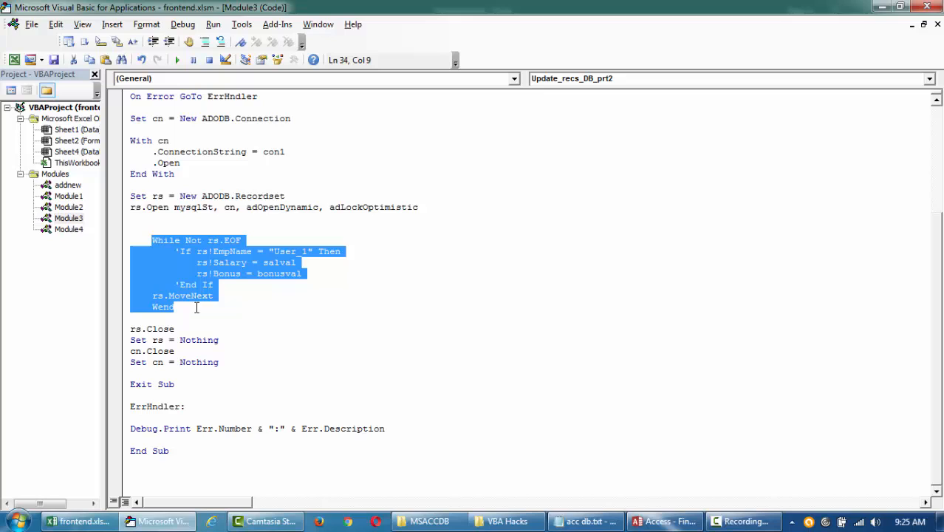
left_click(216, 295)
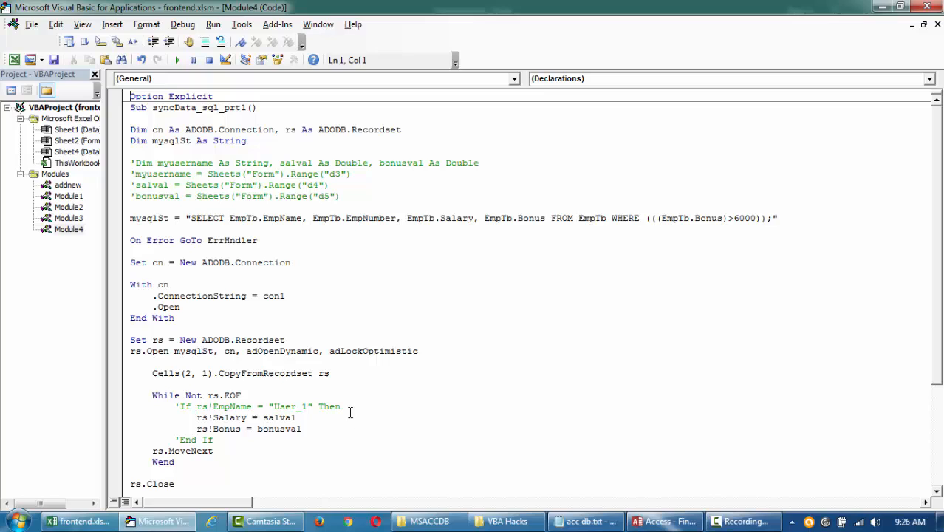
Step: Paste the loop after the CopyFromRecordset statement in the new Module5 syncData_sql_prt2 macro
left_click(152, 372)
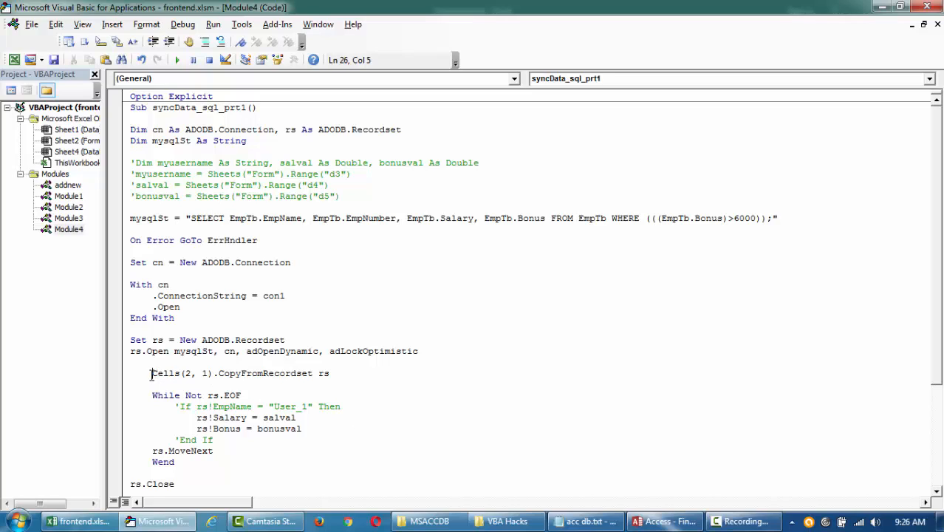
left_click_drag(152, 394, 215, 451)
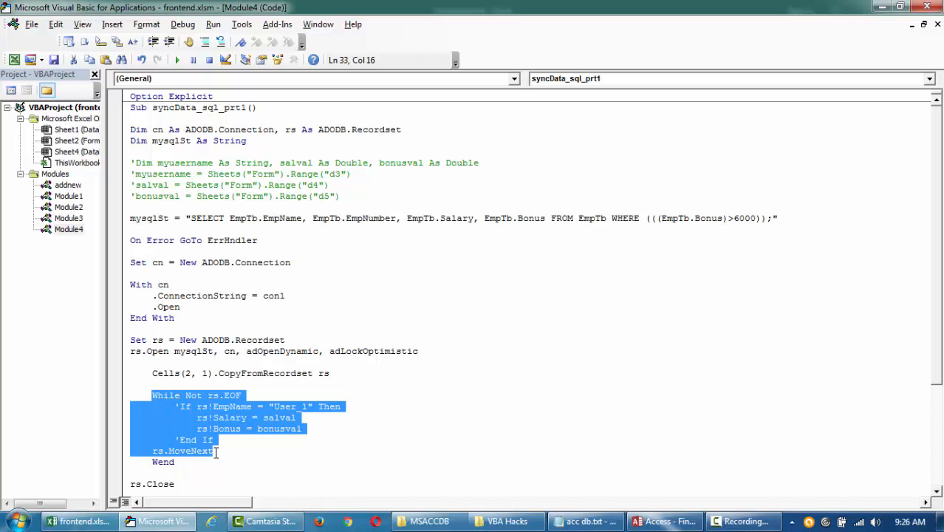
scroll("down", 3)
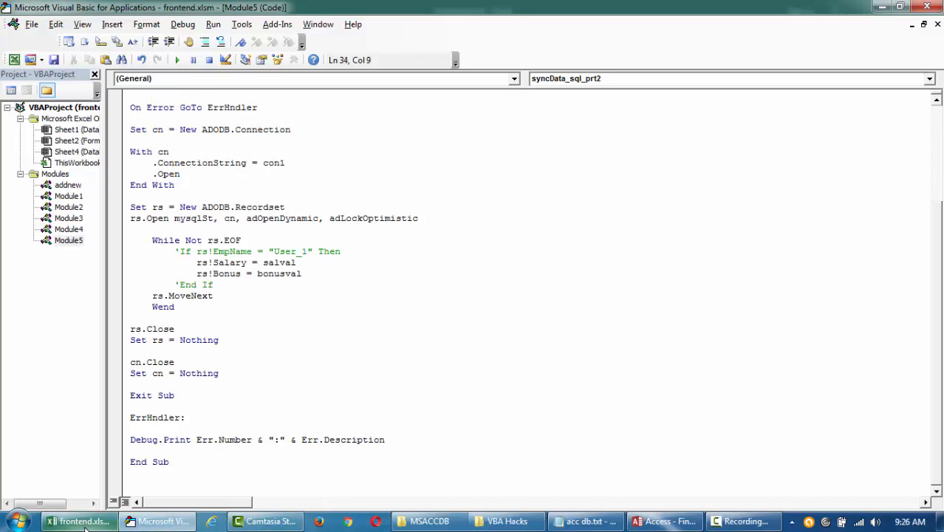
Step: Add a sheet named Data2 with the EmpName, DOB, Salary and Bonus headers copied from DataFrDb
left_click(77, 520)
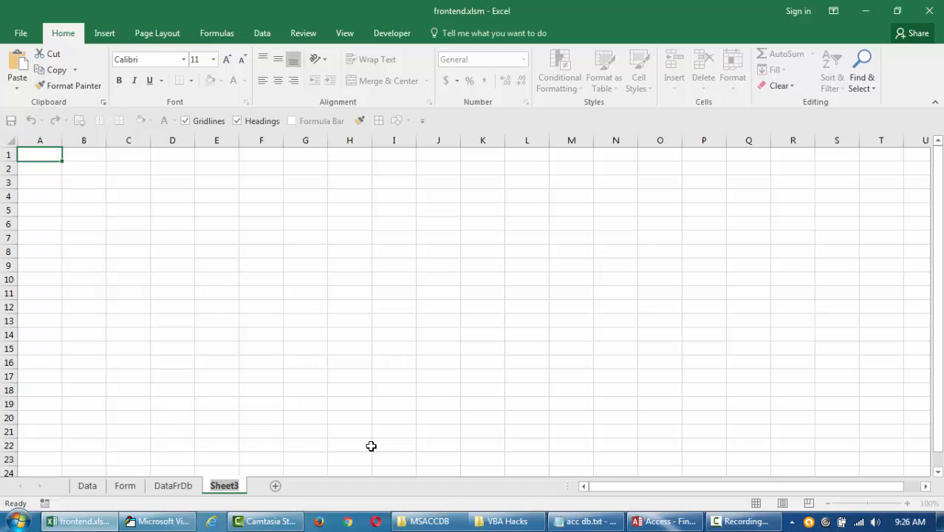
double_click(224, 484)
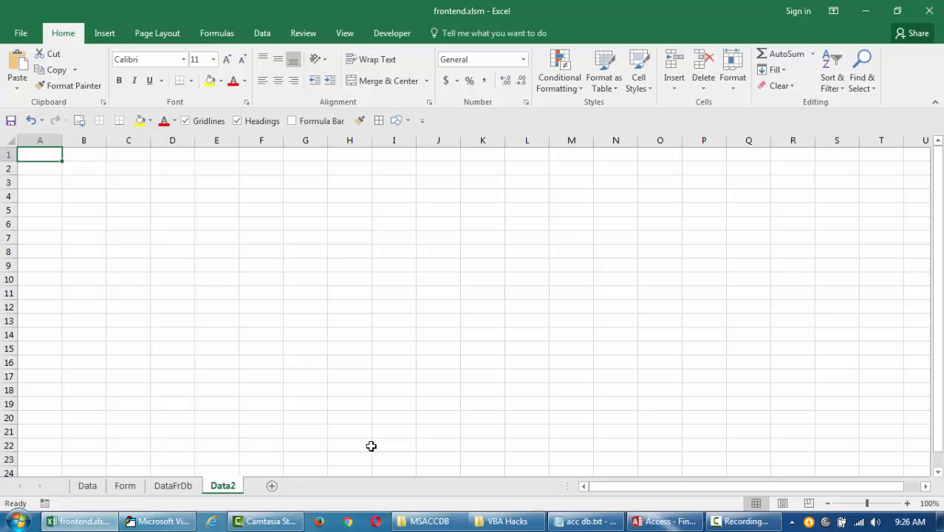
left_click(173, 484)
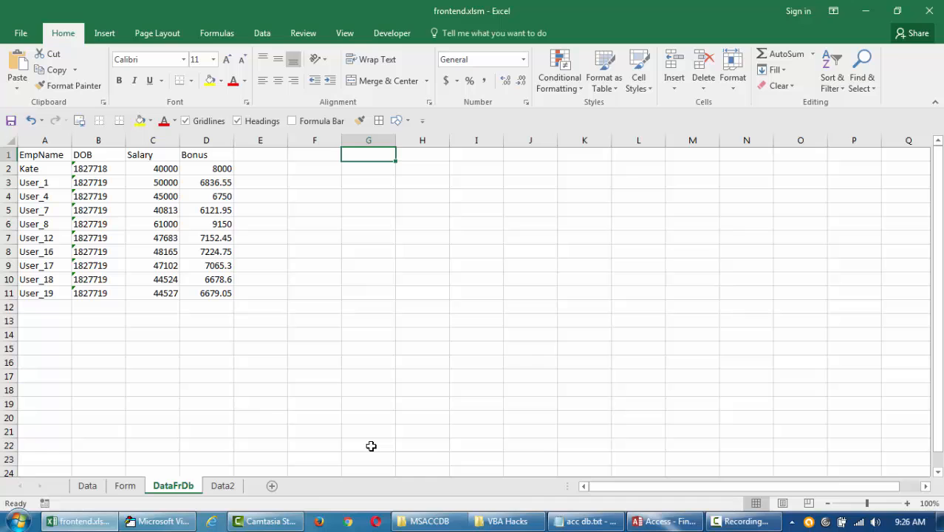
left_click(222, 484)
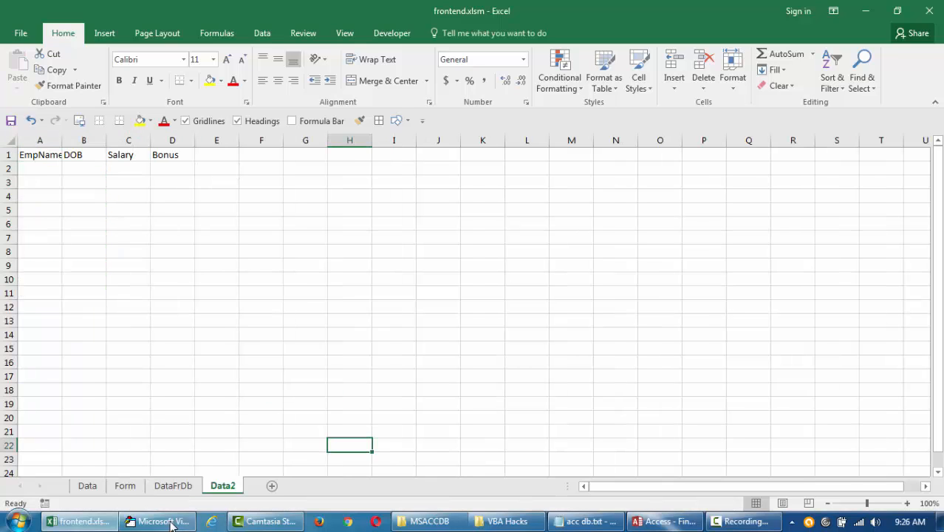
left_click(155, 519)
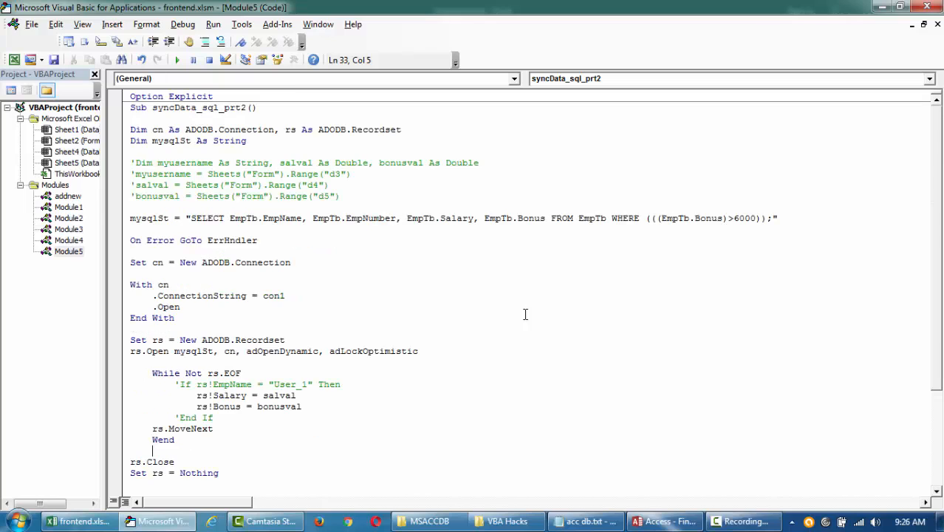
mouse_move(706, 195)
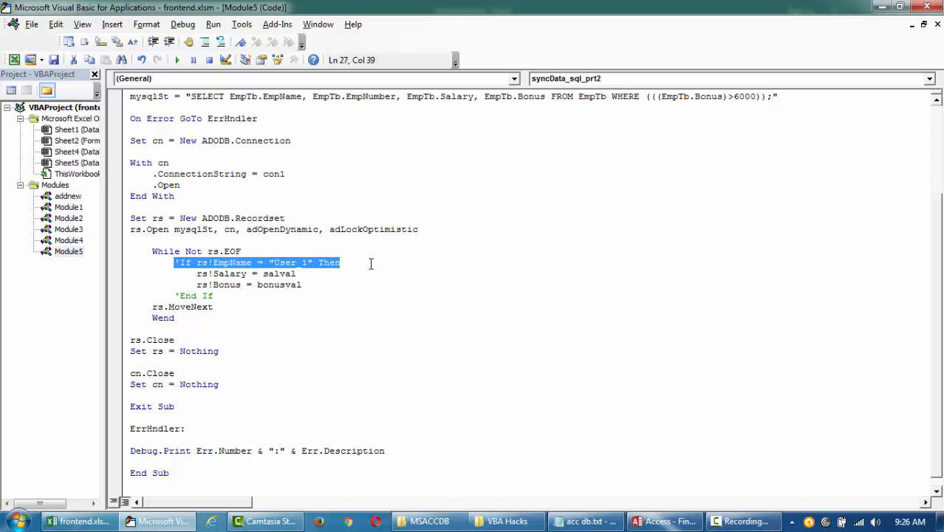
Step: Remove the commented If line and CopyFromRecordset call, leaving the While Not rs.EOF loop body to rewrite
key("Delete")
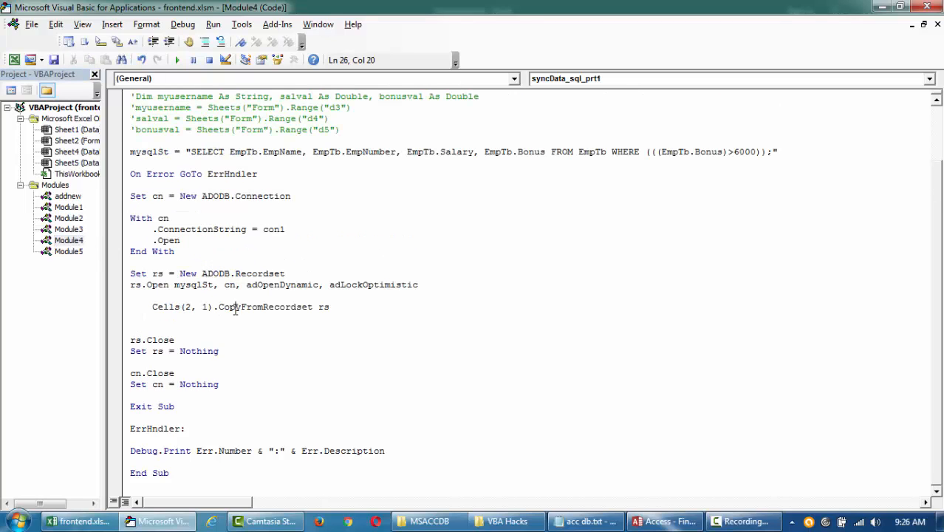
double_click(264, 306)
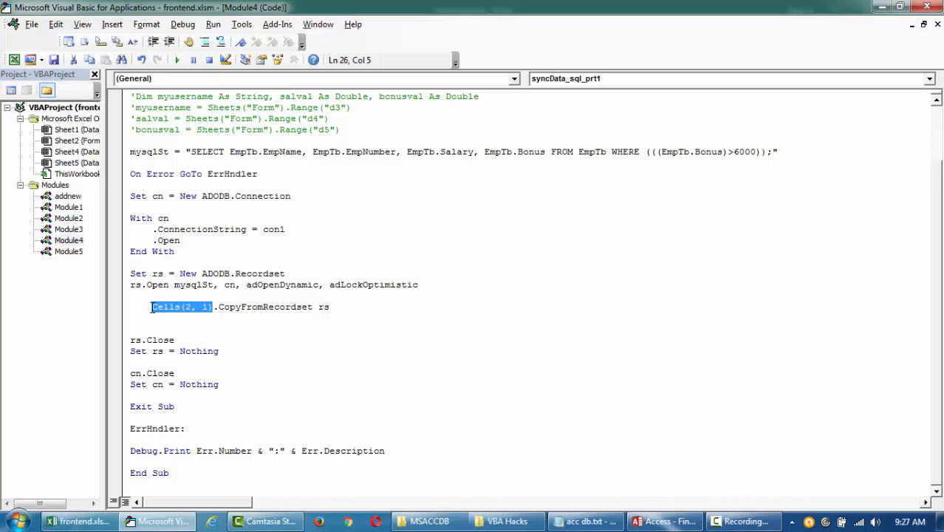
left_click(206, 306)
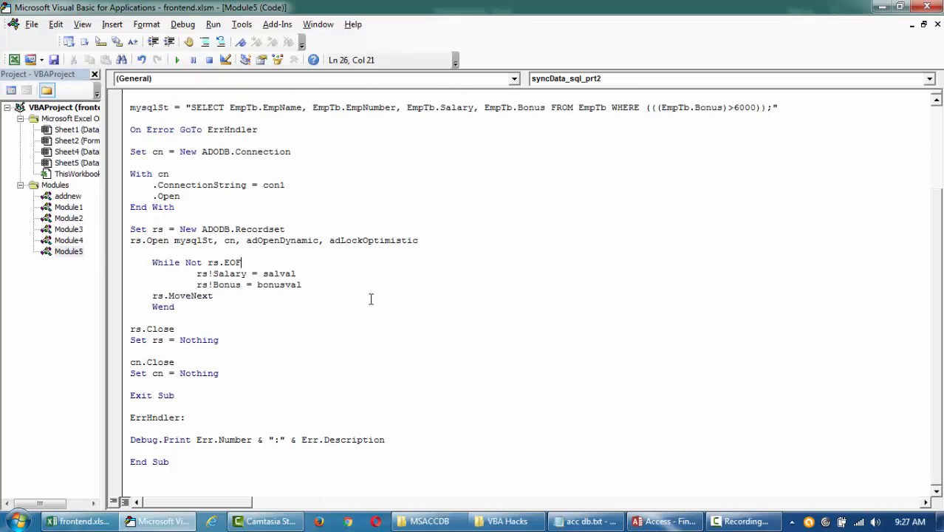
left_click(153, 263)
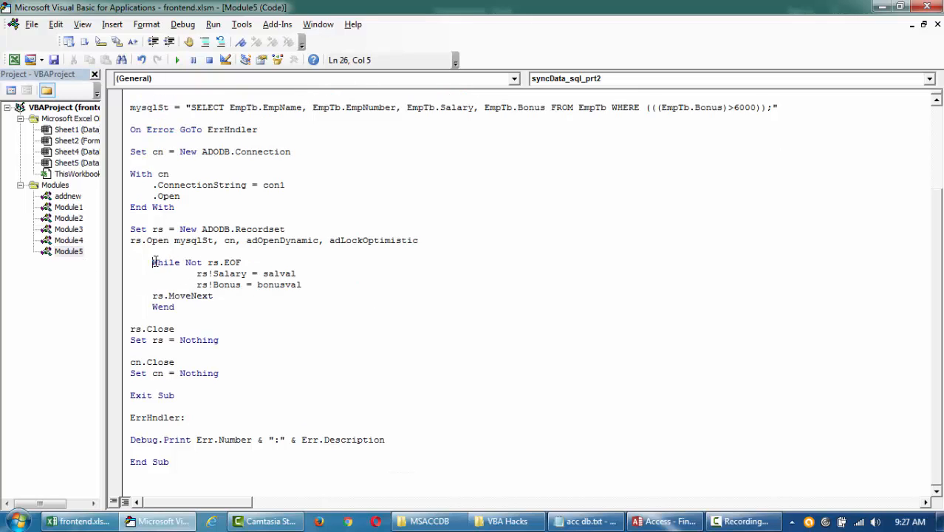
left_click(210, 263)
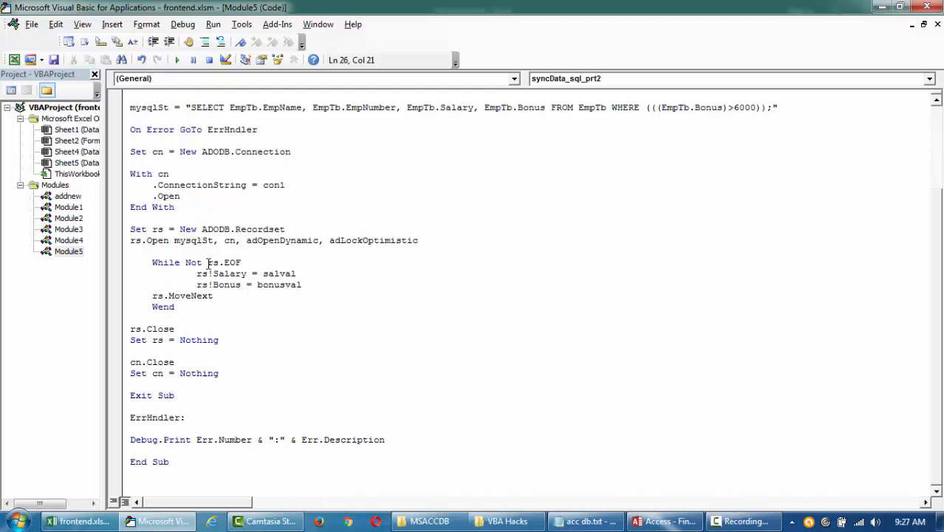
double_click(230, 263)
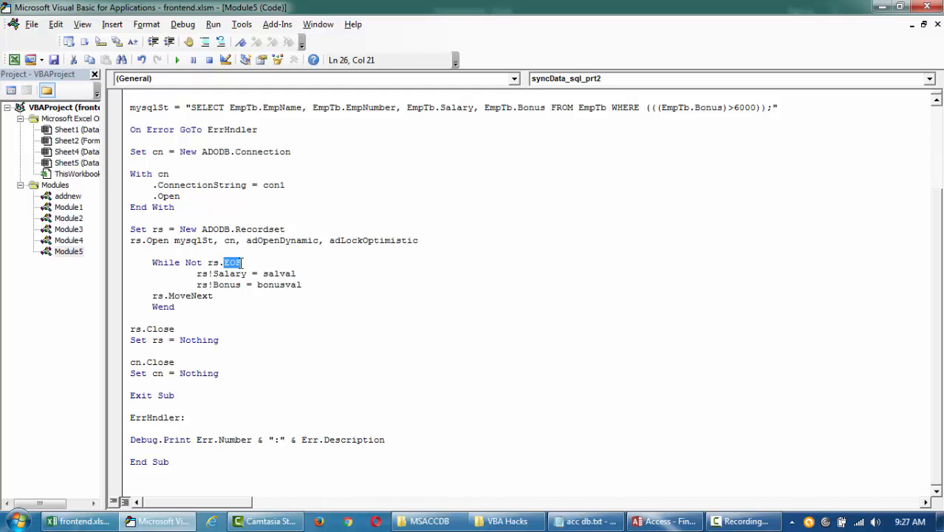
left_click_drag(239, 263, 152, 263)
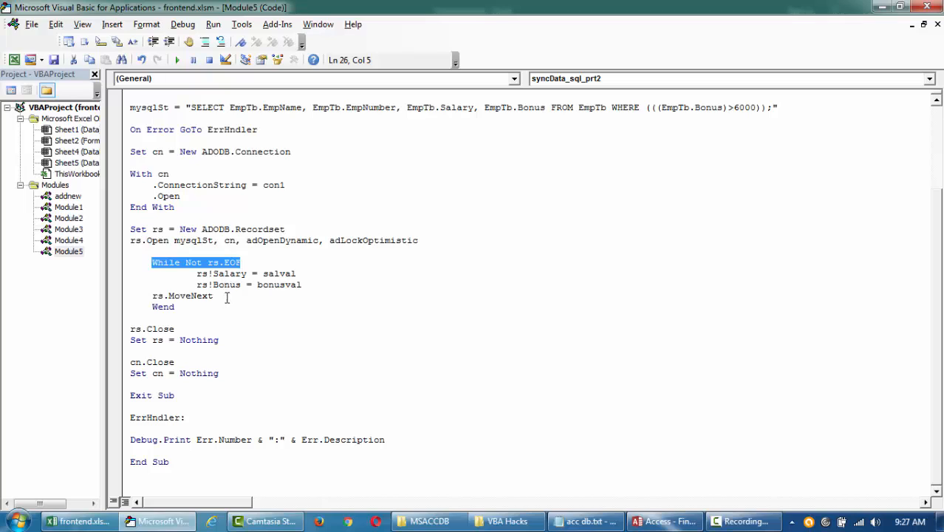
left_click(425, 343)
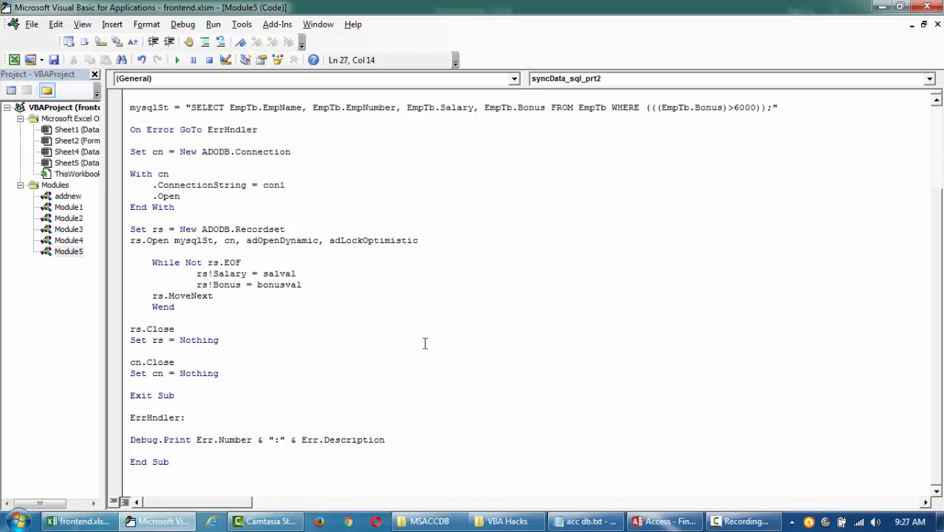
type("rs!Salary = salval")
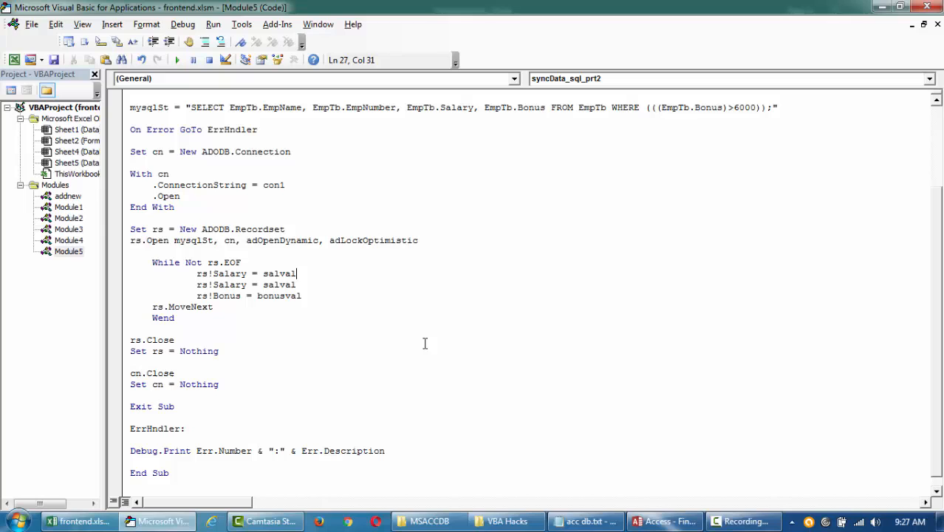
Step: Write Cells(1, 1) = rs!EmpName, rs!DOB, rs!Salary and rs!Bonus lines inside the loop after checking the sheet columns
left_click(78, 520)
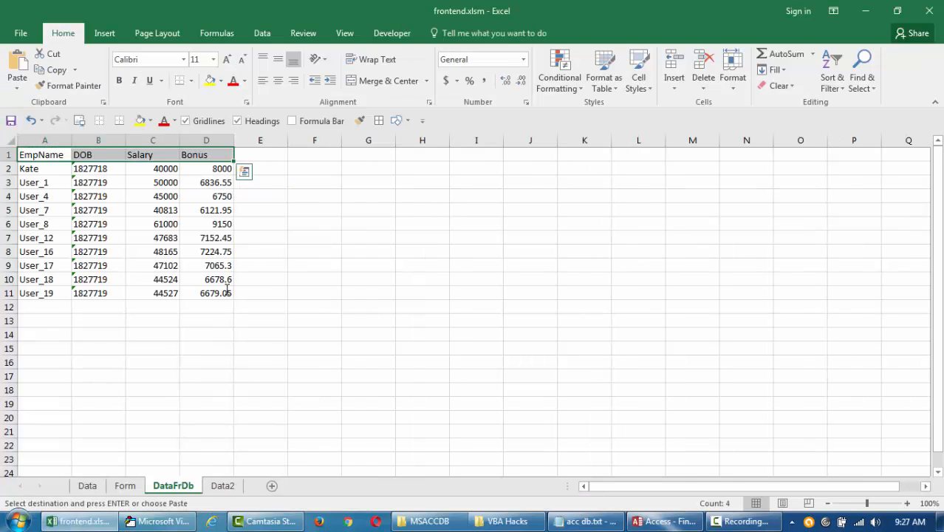
left_click(155, 520)
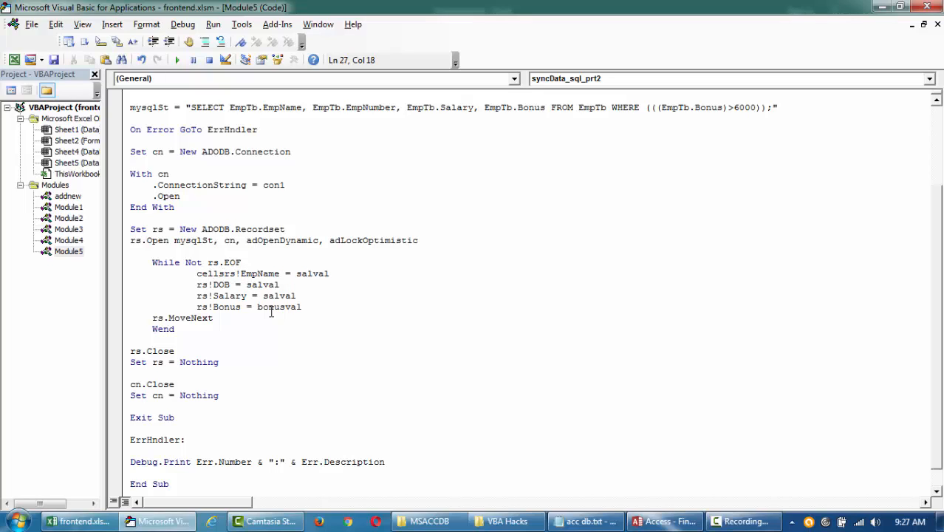
type("() =")
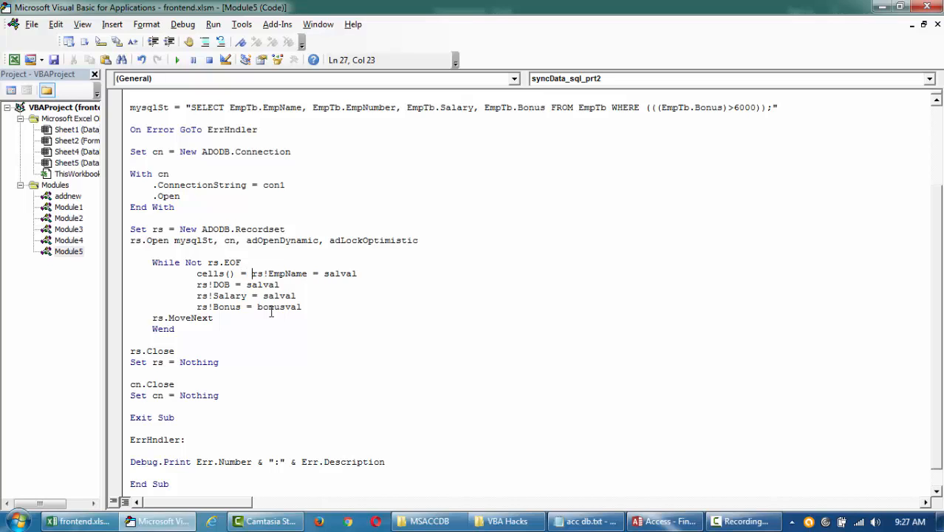
type("(1,1,")
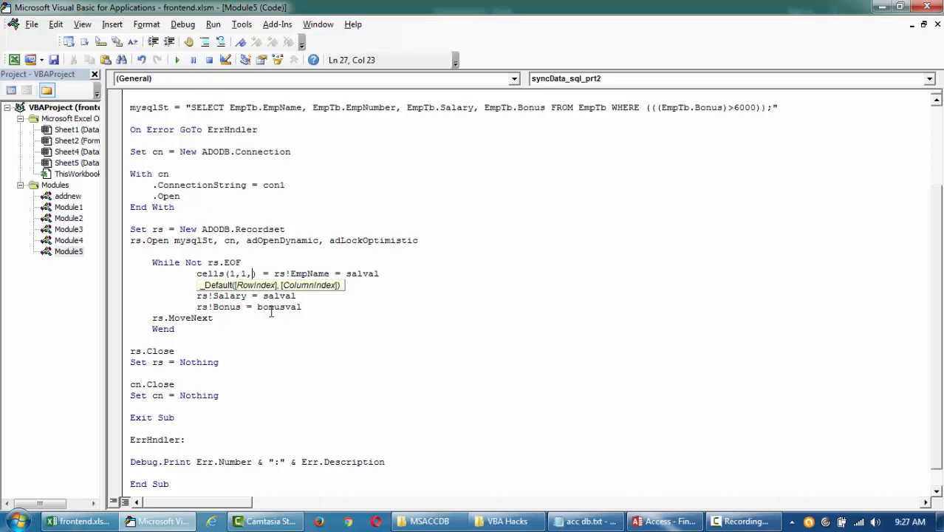
type(")")
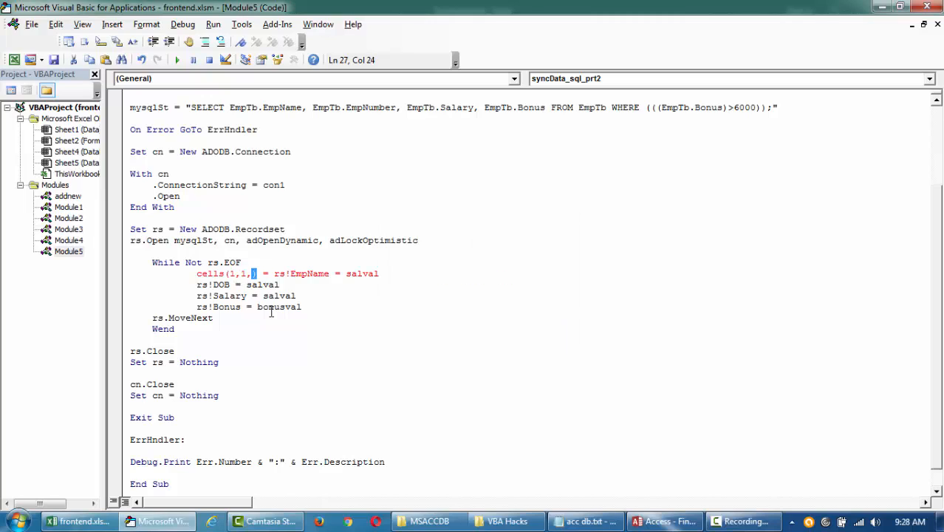
key("Backspace")
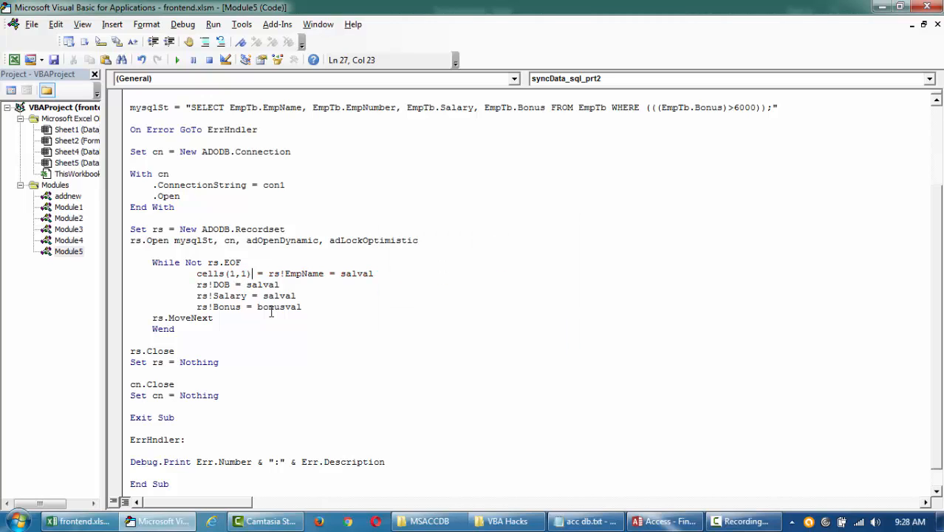
left_click(322, 274)
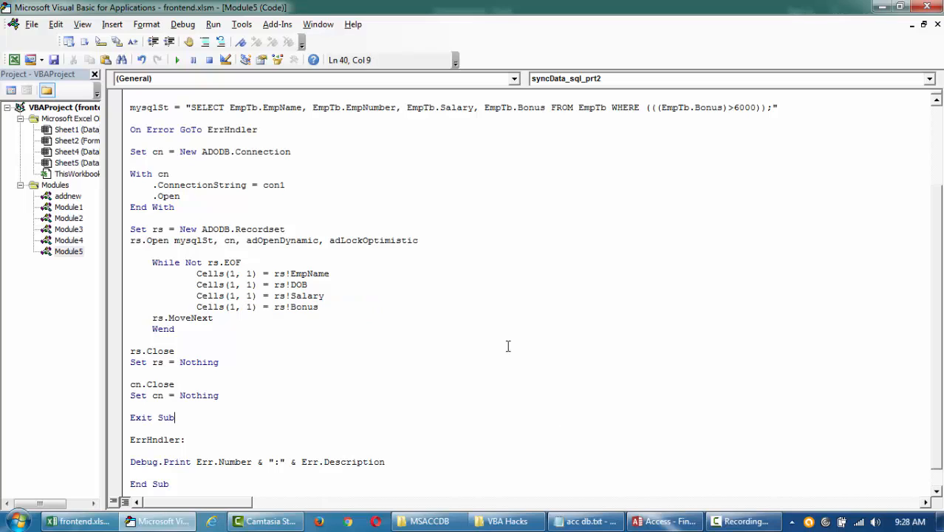
mouse_move(499, 339)
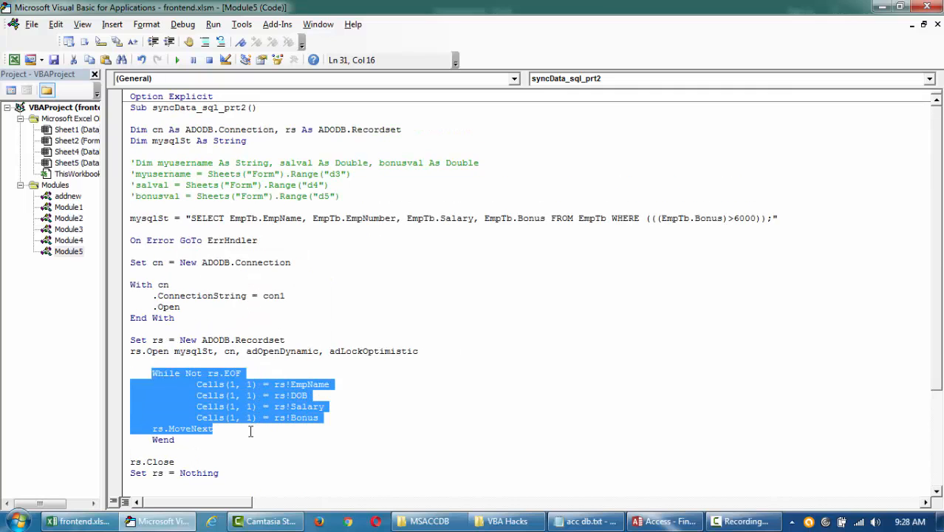
Step: Declare Dim rowIndex As Long and set rowIndex = 2 before the recordset opens
left_click(160, 363)
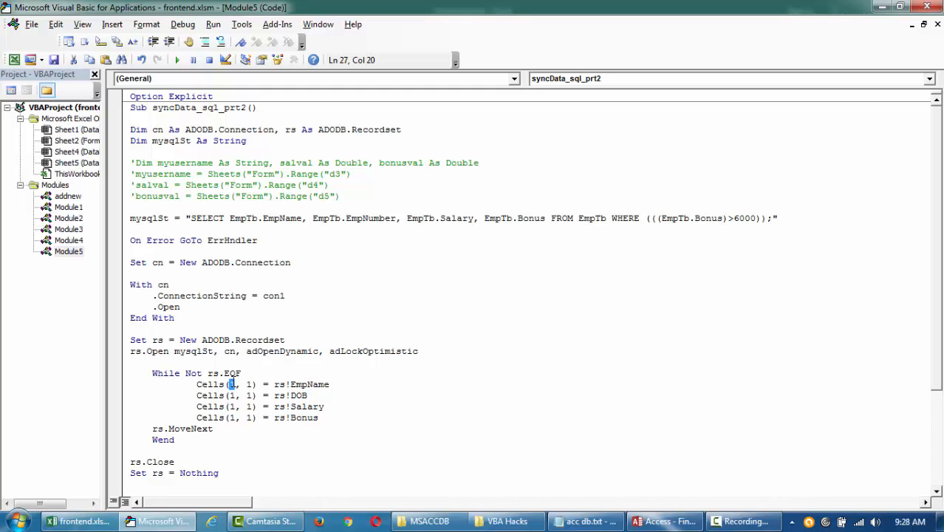
left_click(232, 406)
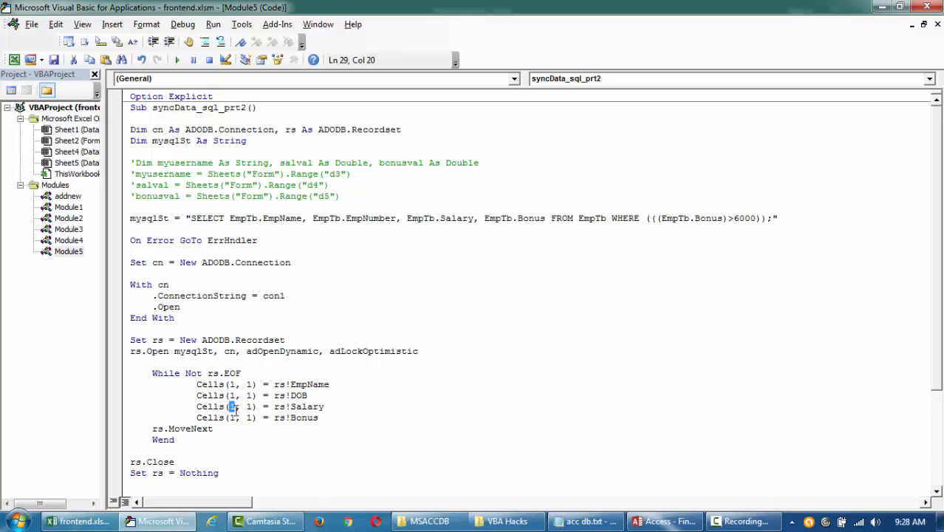
left_click(231, 416)
type("dim m")
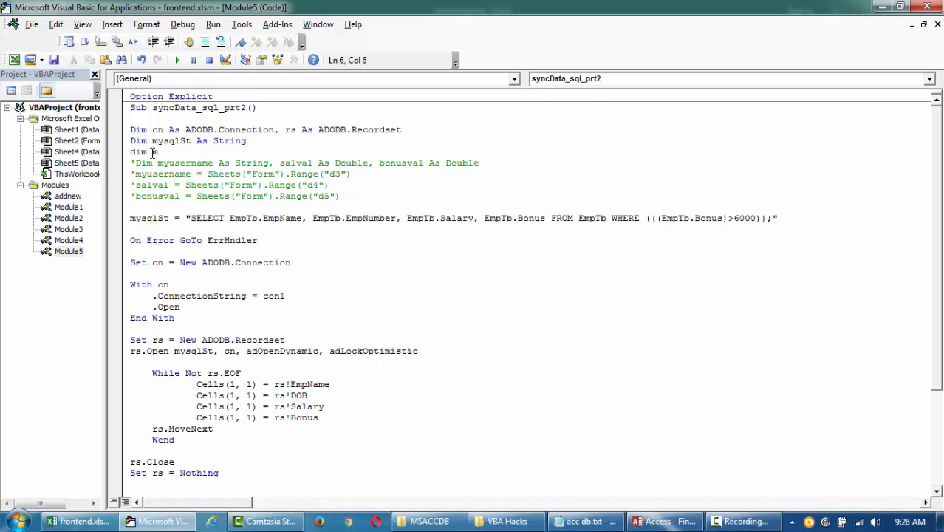
type("ow")
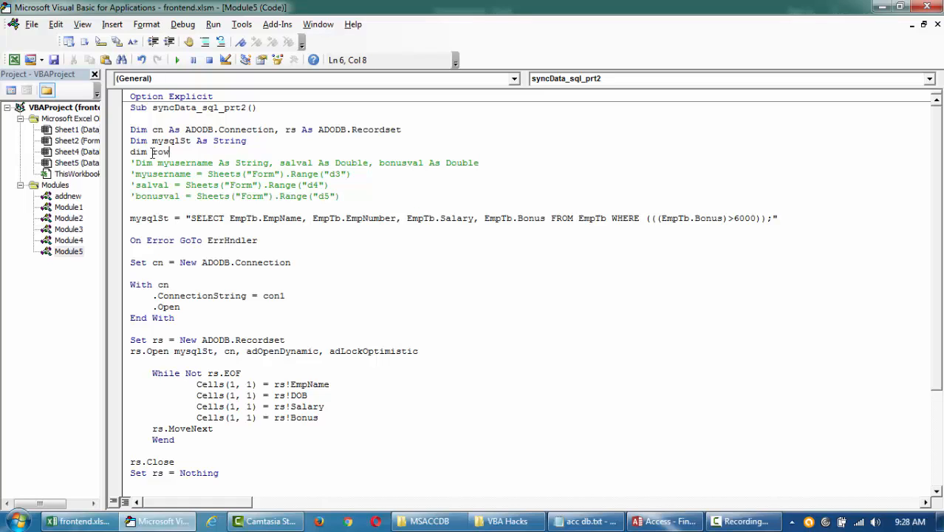
type("Index As Long")
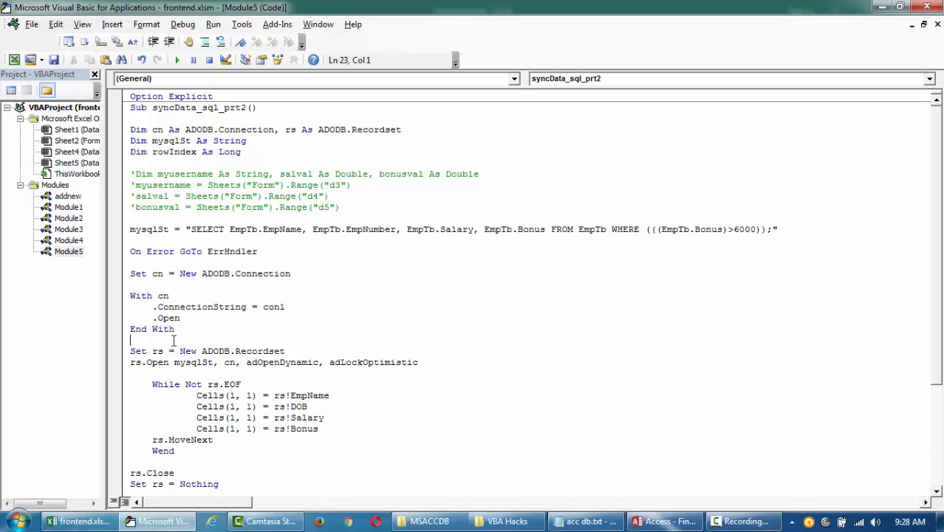
type("rowIndex =")
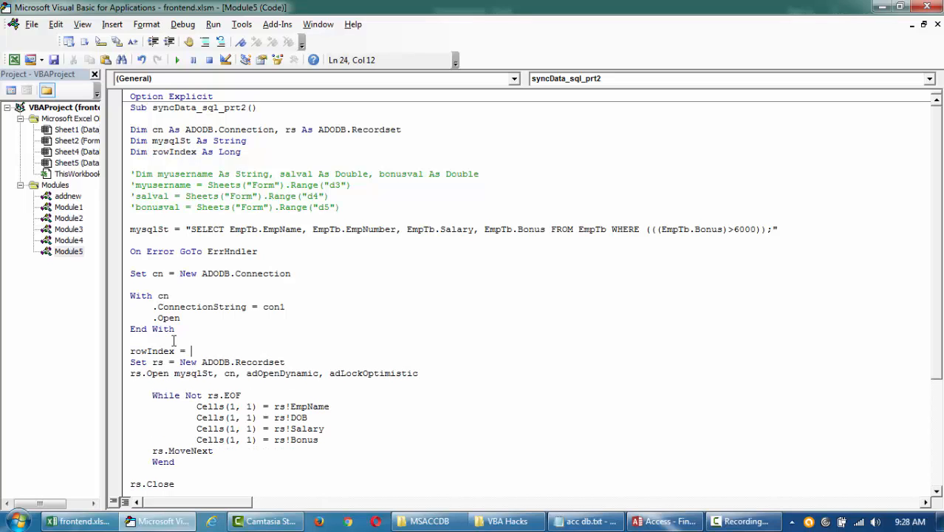
type("2")
type("rowIndex")
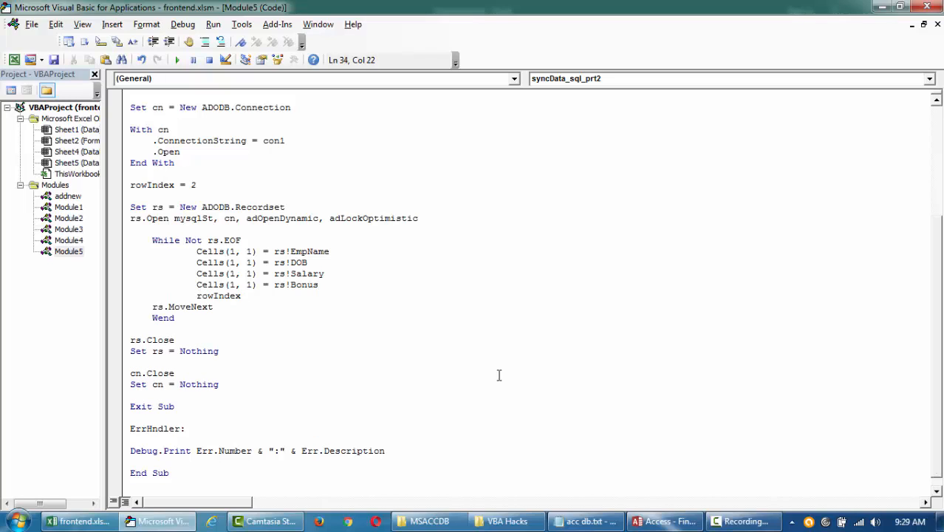
Step: Add rowIndex = rowIndex + 1 in the loop and use Cells(rowIndex, …) for each field
type("= rowIndex+1")
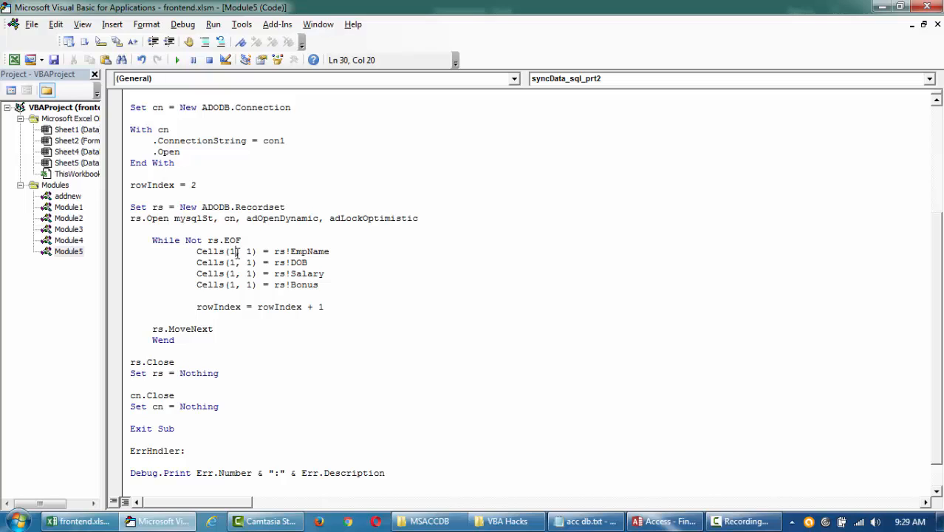
type("rowIndex")
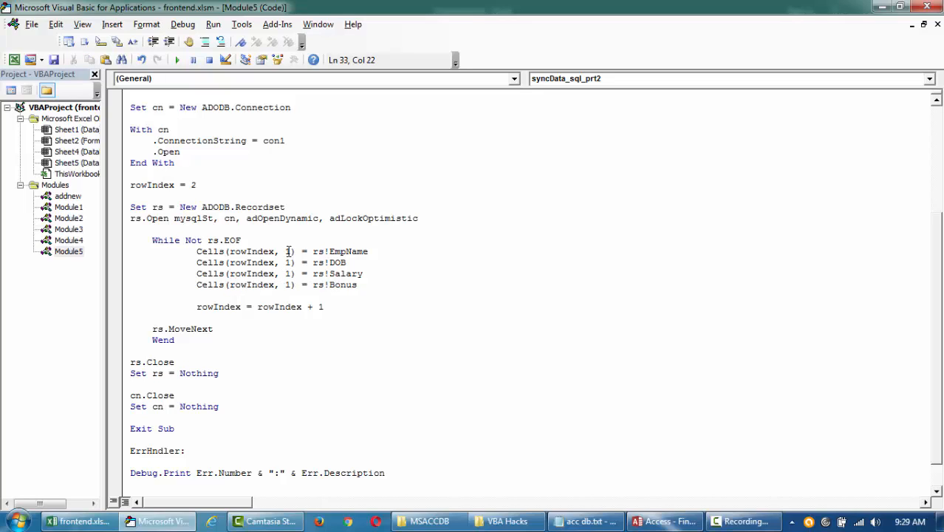
type("2")
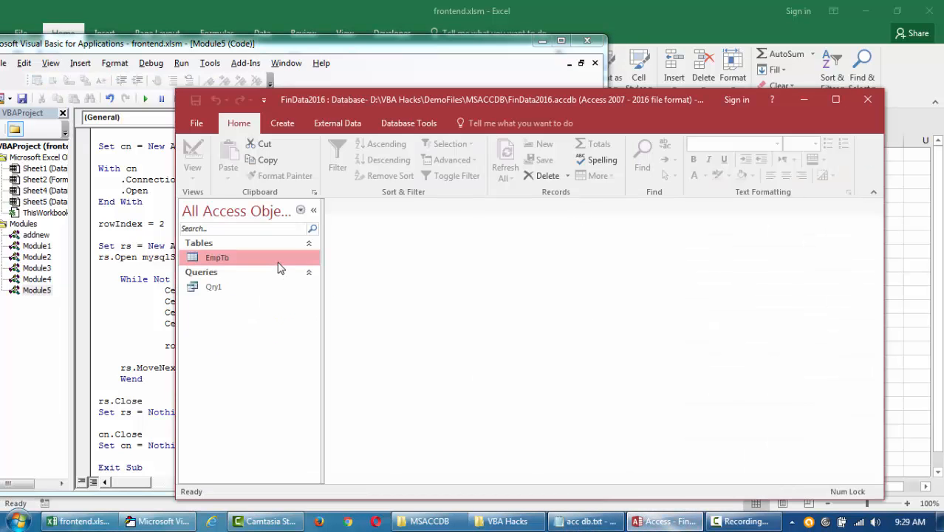
Step: Check the EmpTb table and Data2 sheet, then return to rowIndex in the first Cells line
double_click(217, 257)
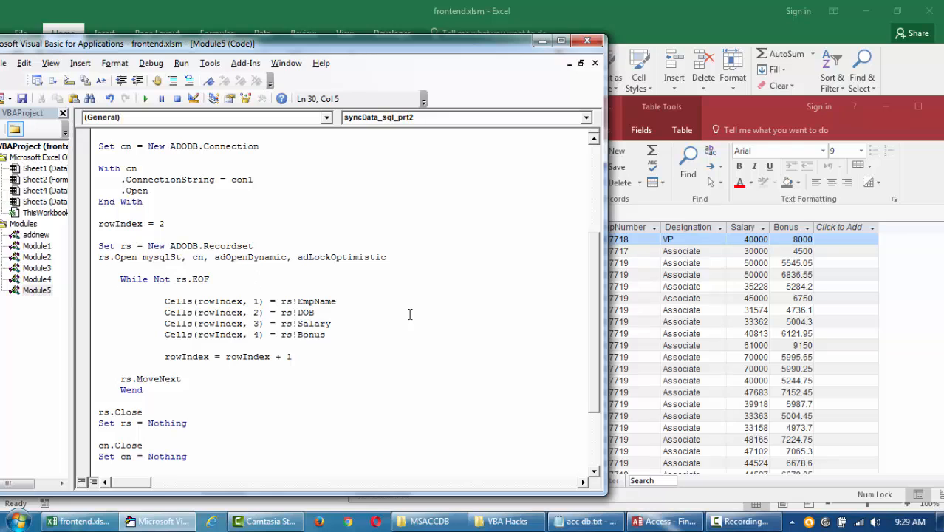
mouse_move(234, 298)
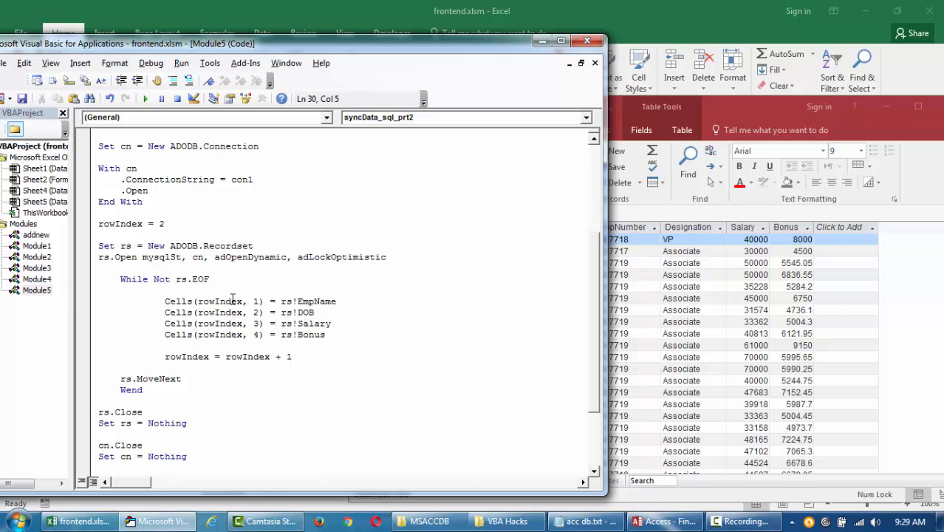
left_click(664, 520)
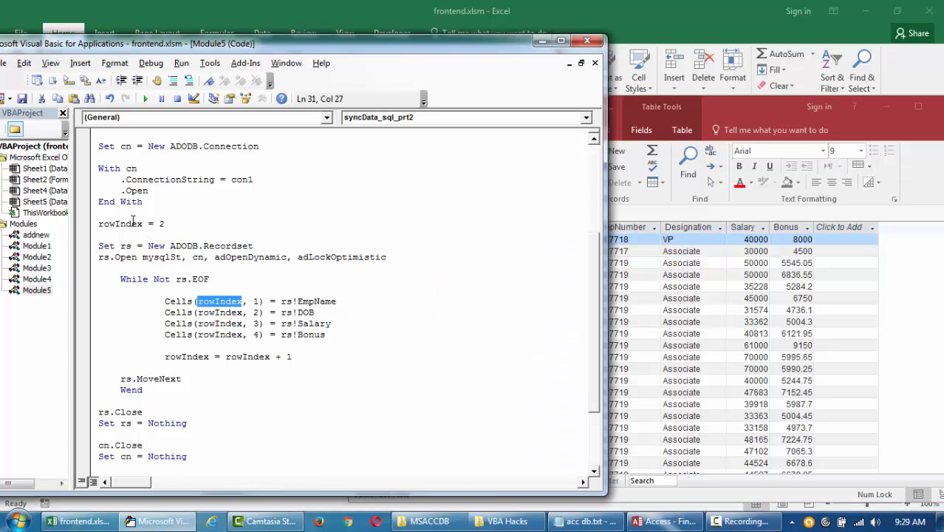
mouse_move(217, 352)
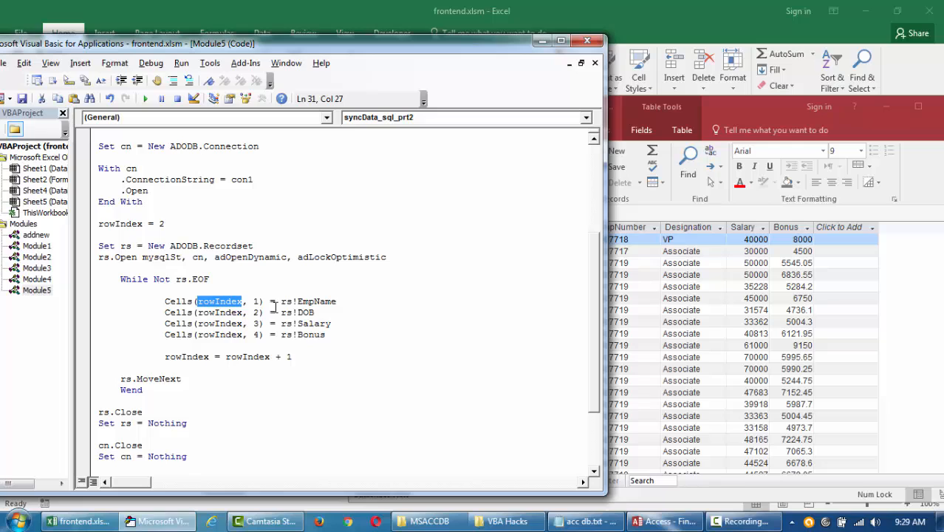
double_click(307, 301)
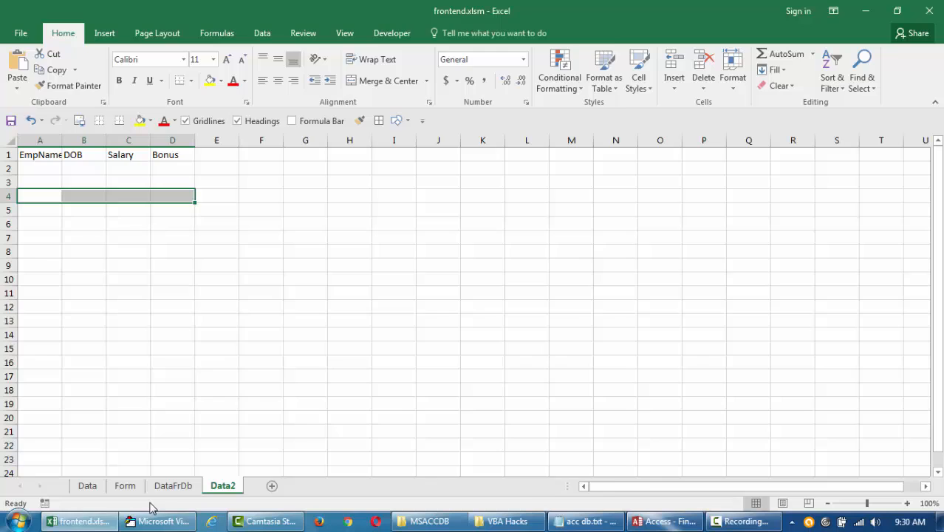
Step: Qualify the EmpName assignment with Sheets("Data2"). in the maximized code window
left_click(156, 520)
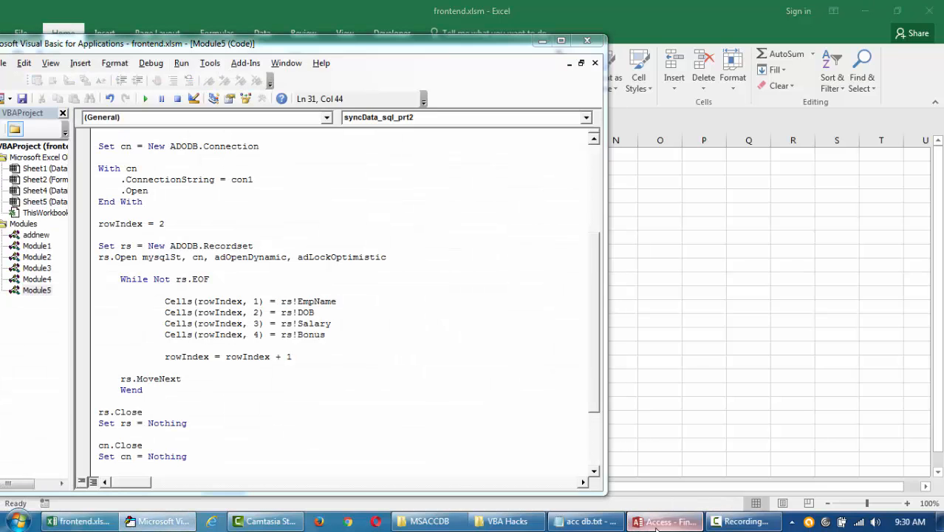
left_click(665, 520)
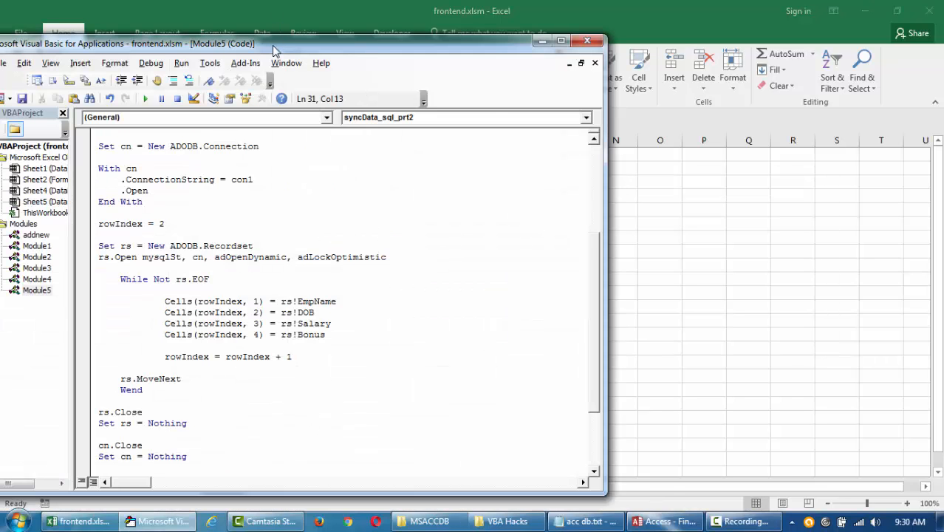
left_click(561, 42)
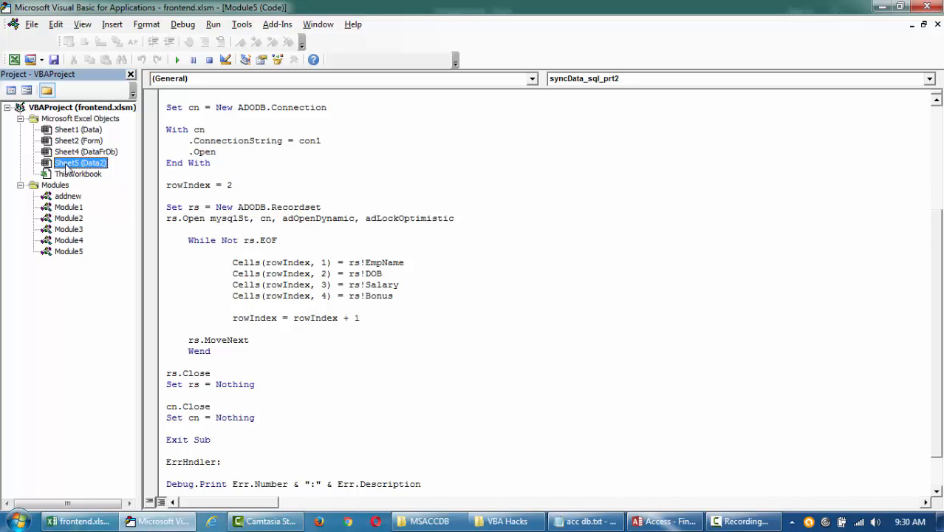
left_click(263, 289)
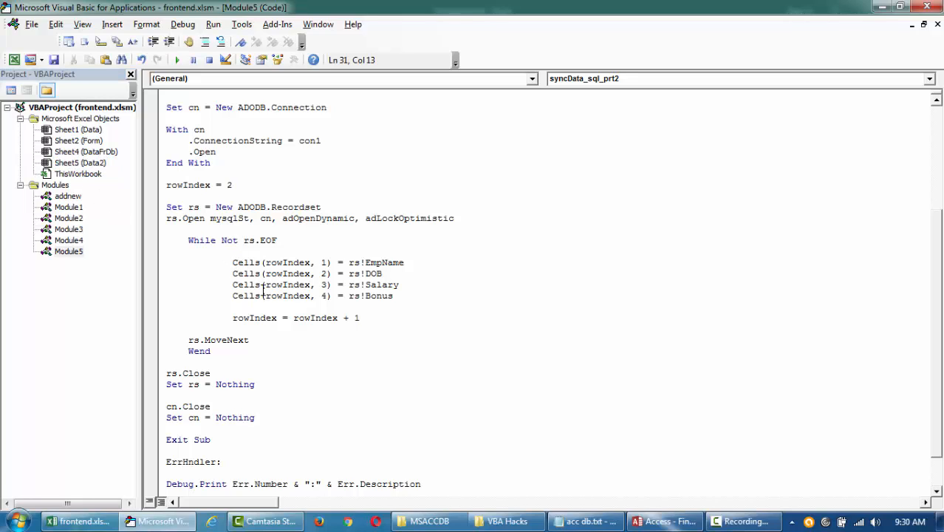
type("sheets")
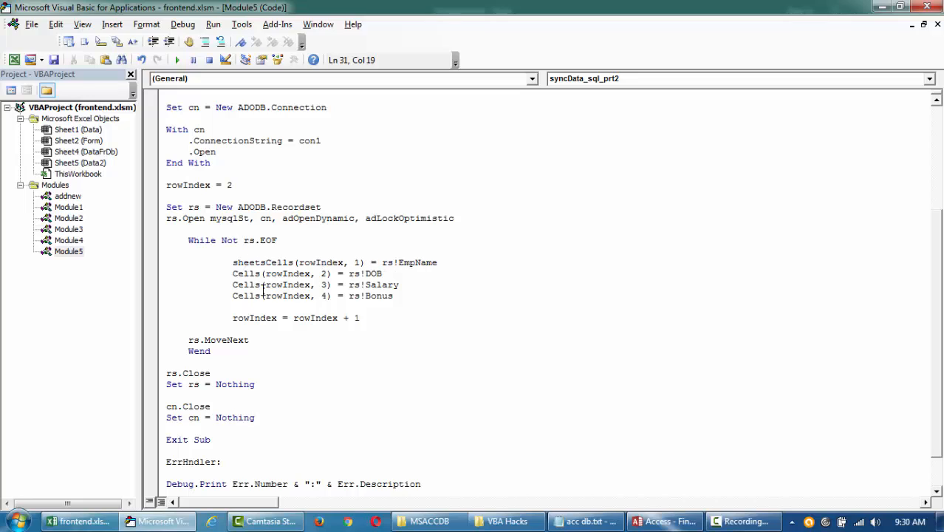
type("()")
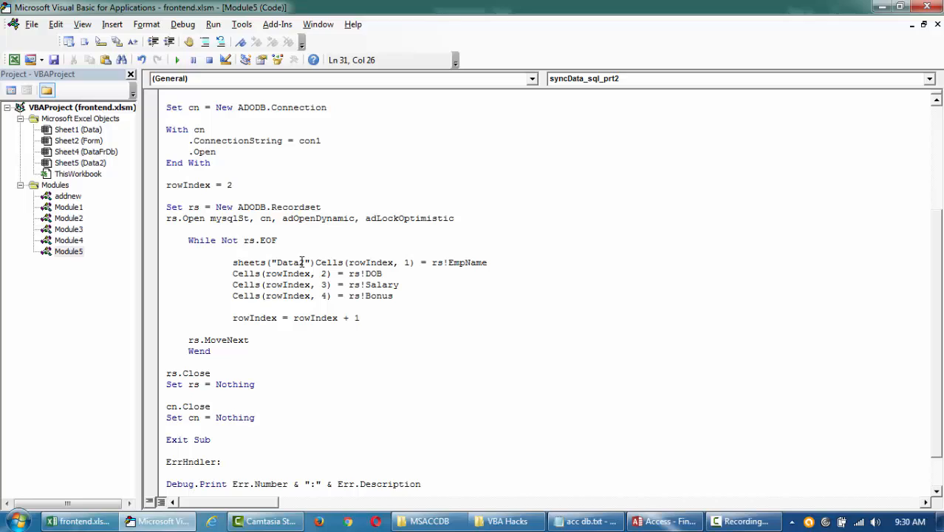
double_click(273, 263)
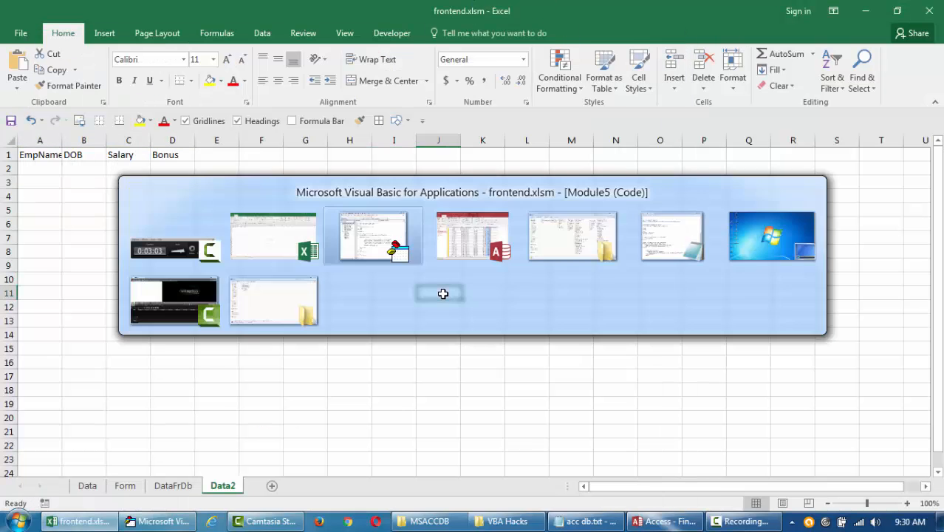
Step: Replace rs!DOB with rs!EmpNumber taken from the query string for the loop's second column
left_click(372, 236)
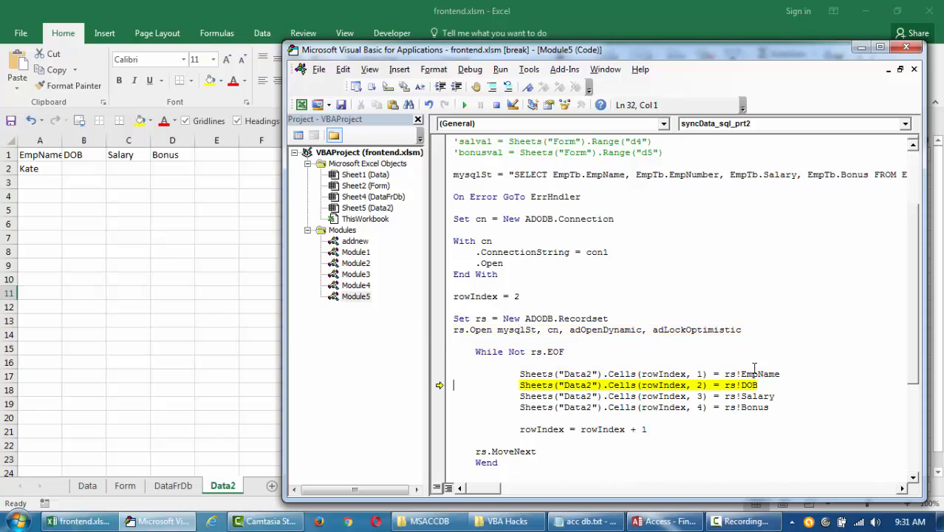
scroll("down", 3)
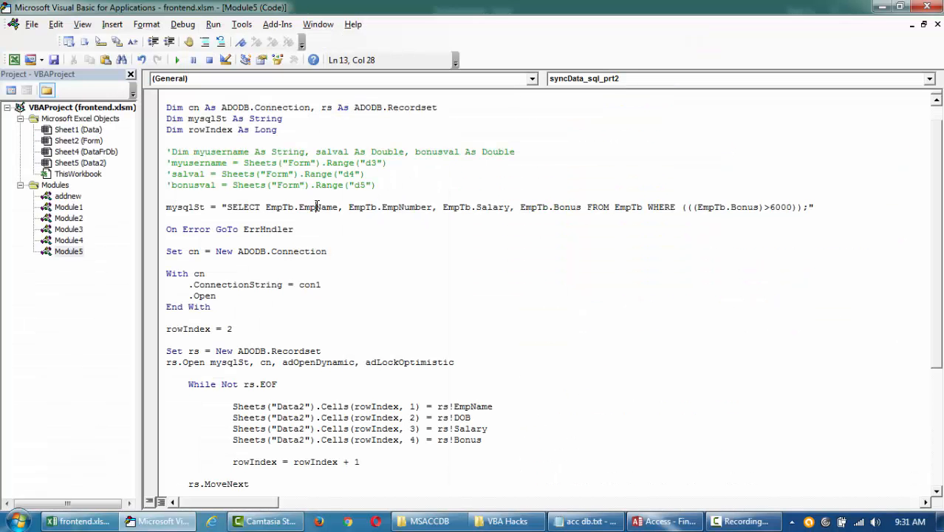
double_click(404, 206)
type("EmpNumber")
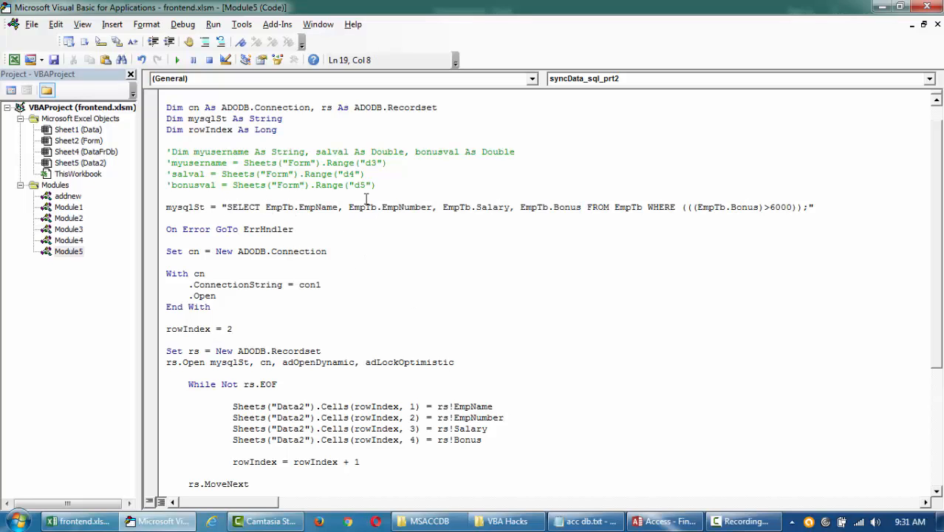
double_click(405, 207)
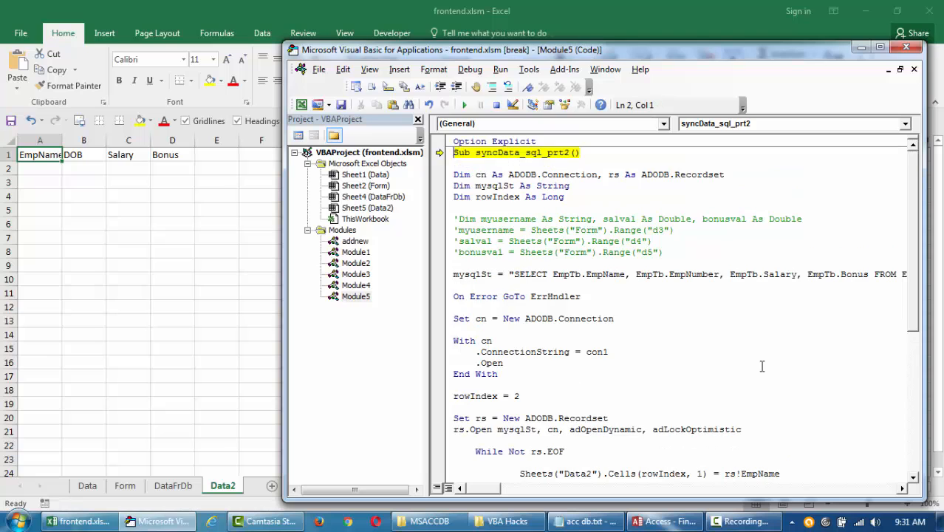
Step: Step the macro with F8 to fill Data2 with ten employee rows and bring up Access EmpTb for comparison
key("F8")
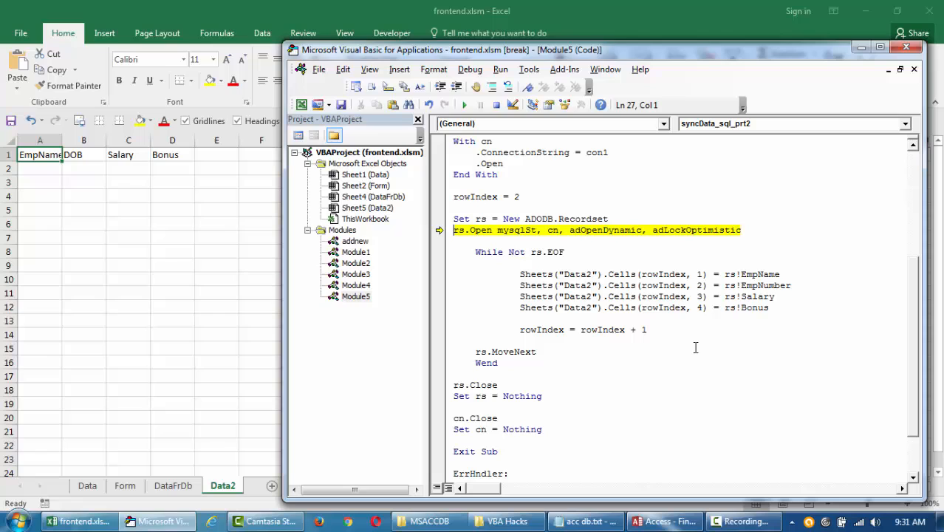
key("F8")
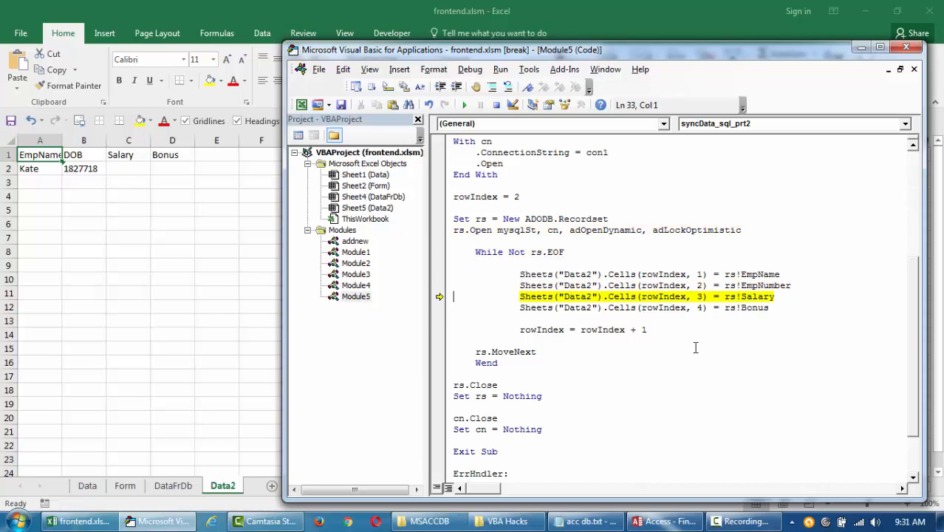
key("F8")
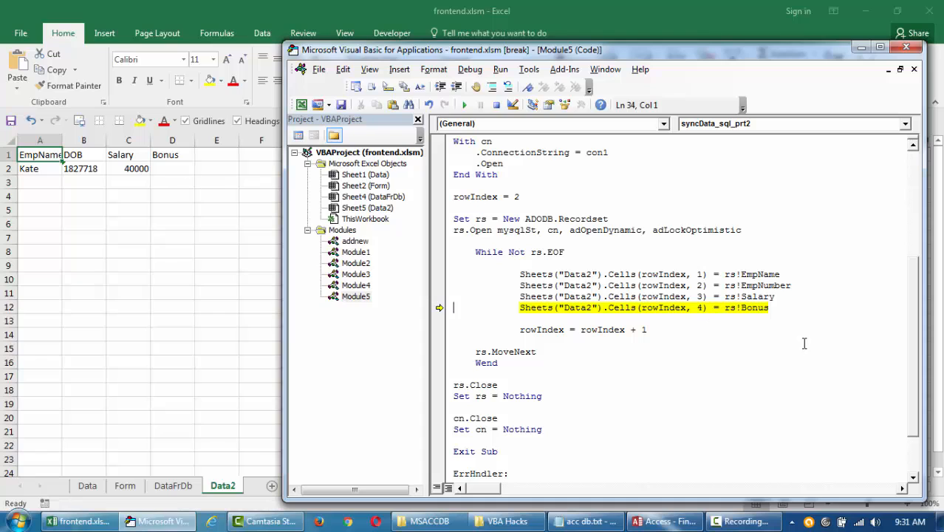
key("F8")
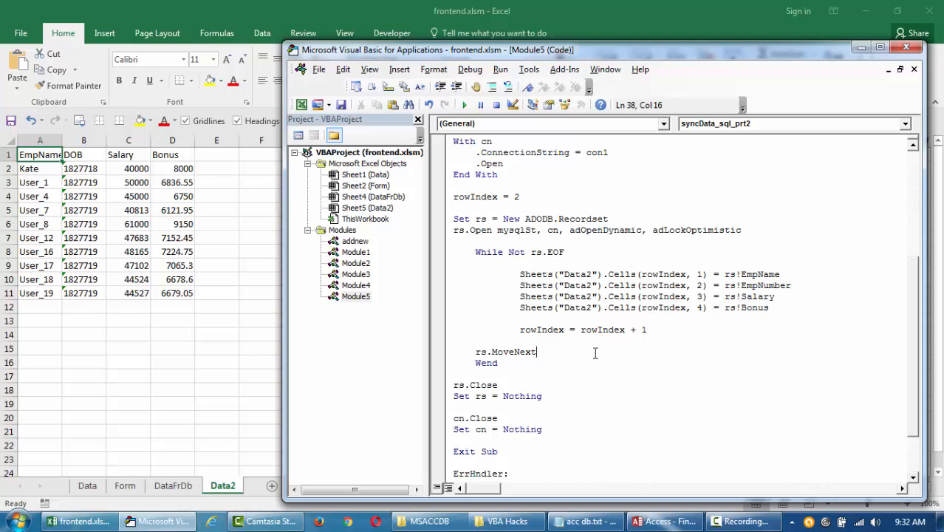
scroll("down", 3)
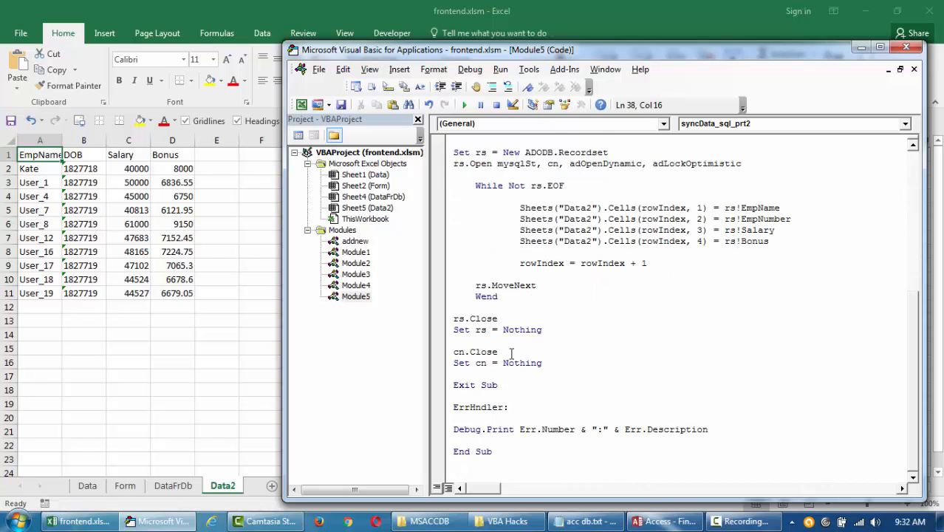
left_click(78, 519)
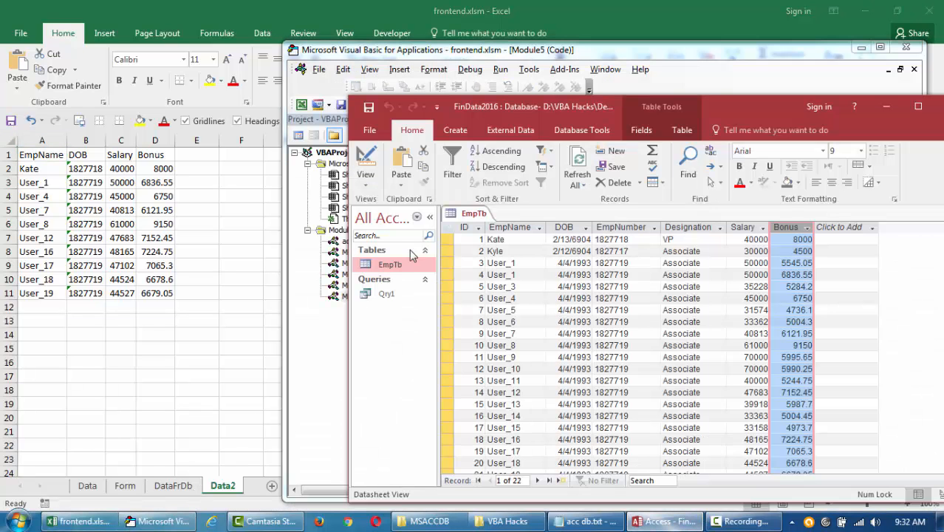
Step: Review the finished syncData_sql_prt2 code, highlighting mysqlSt in the rs.Open line
left_click(387, 293)
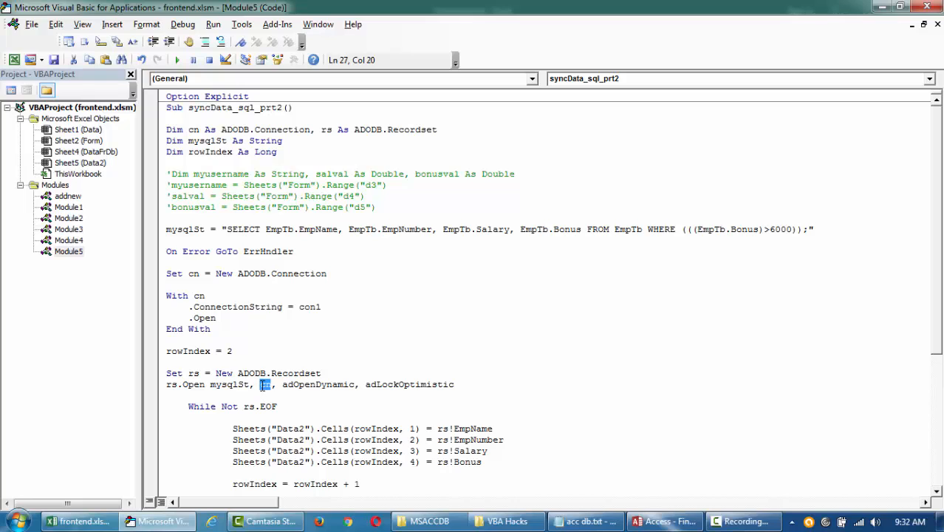
type("View")
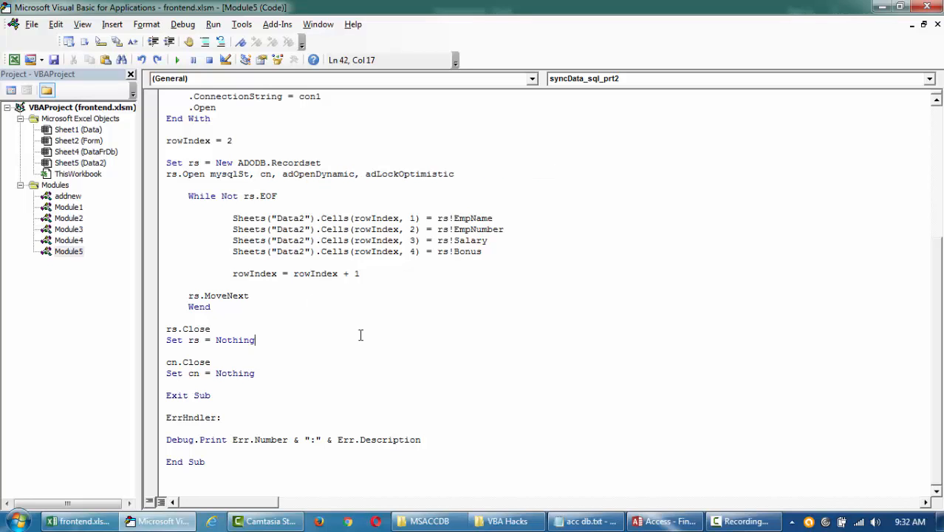
double_click(229, 175)
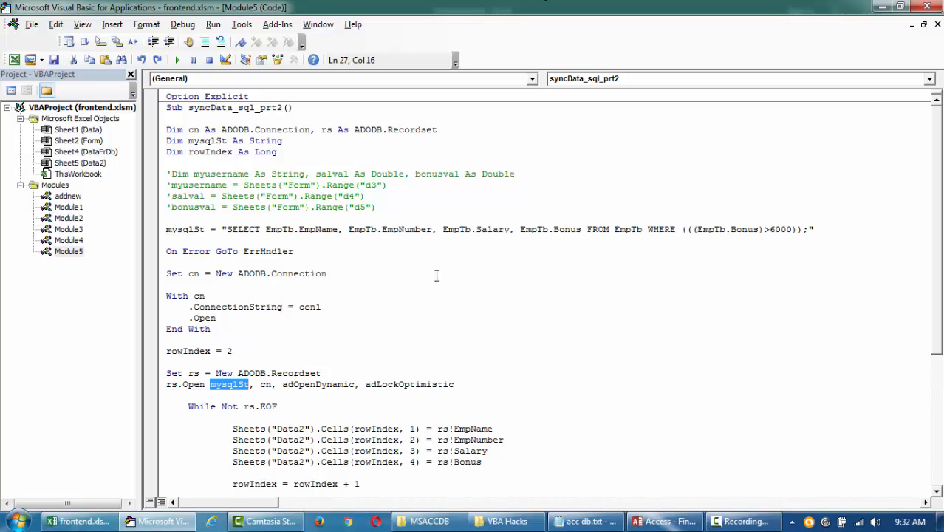
mouse_move(142, 311)
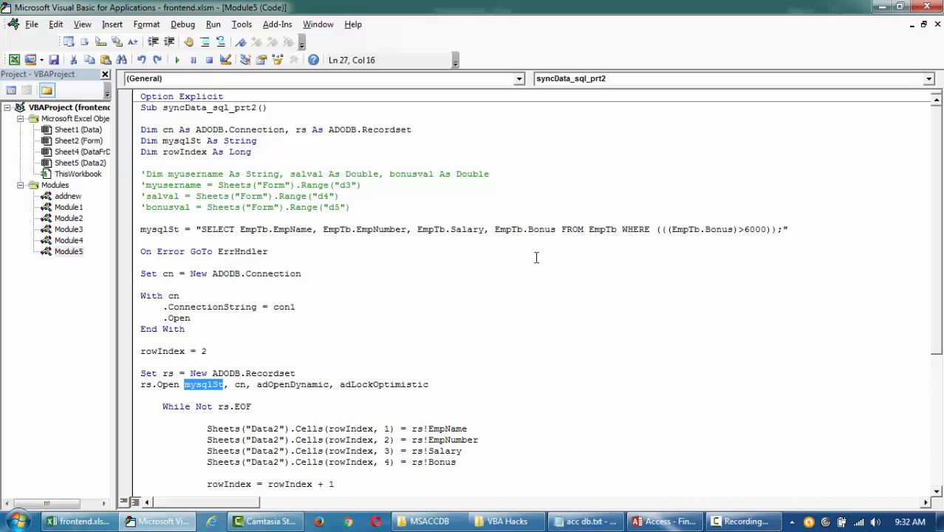
scroll("down", 3)
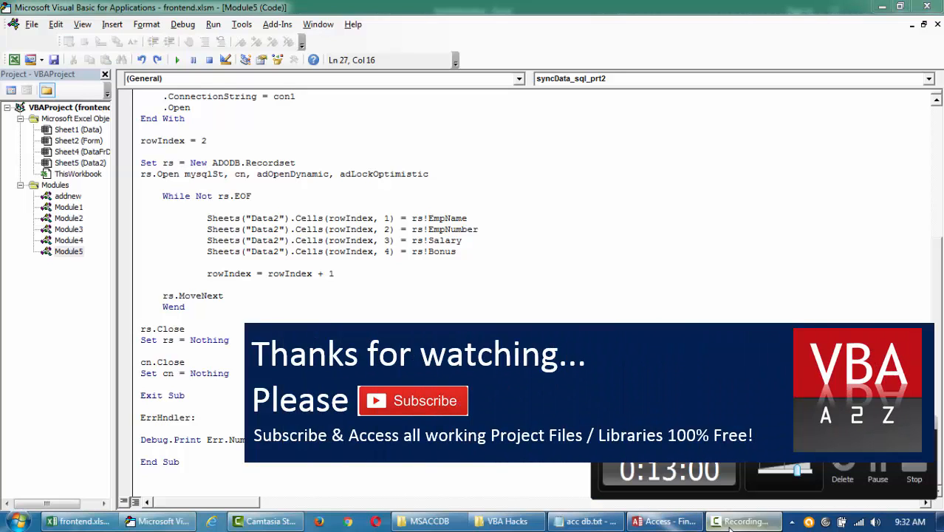
double_click(204, 174)
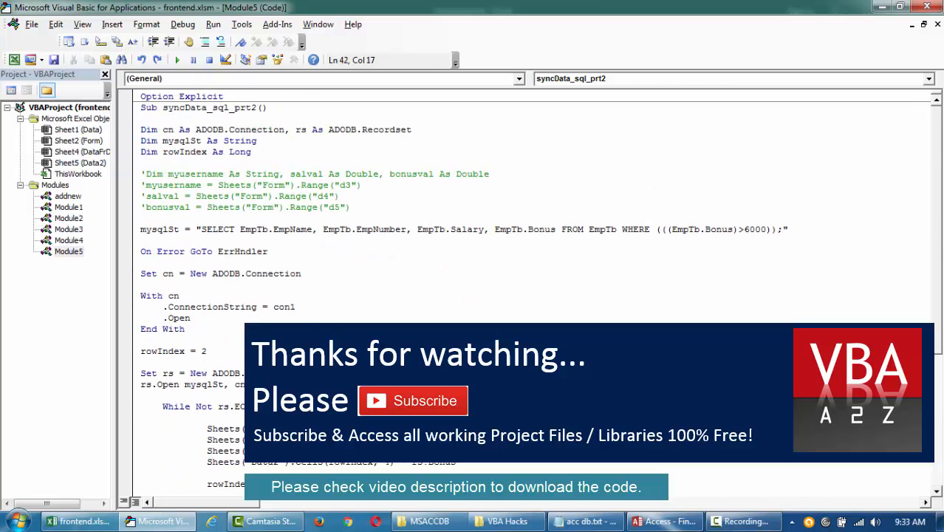
mouse_move(79, 520)
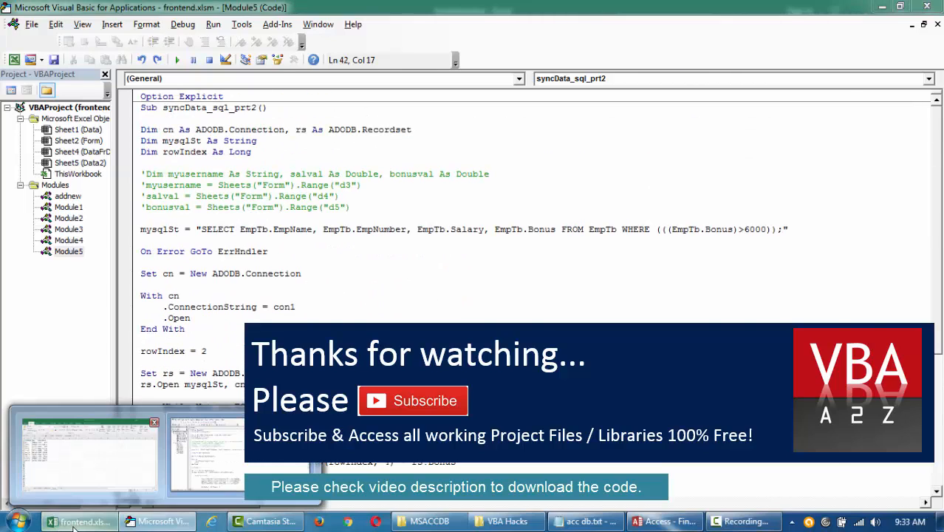